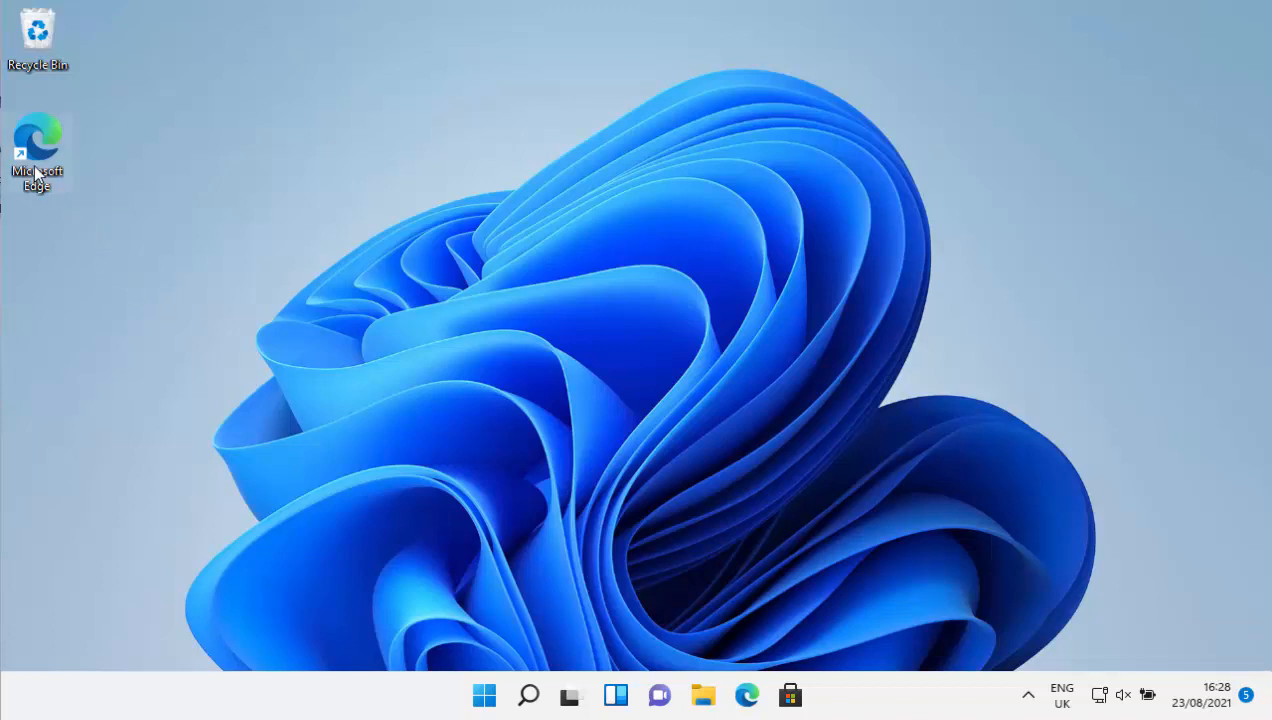
mouse_move(37, 165)
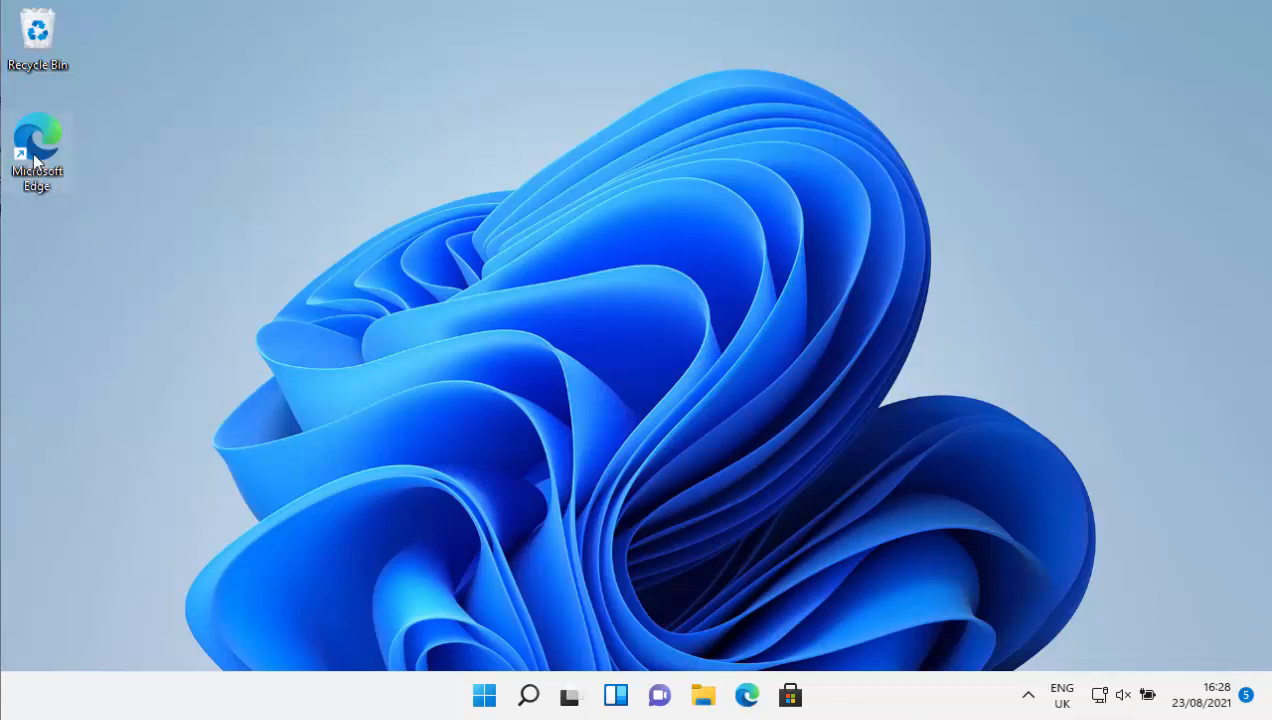
Step: Launch Microsoft Edge from its desktop shortcut
double_click(37, 150)
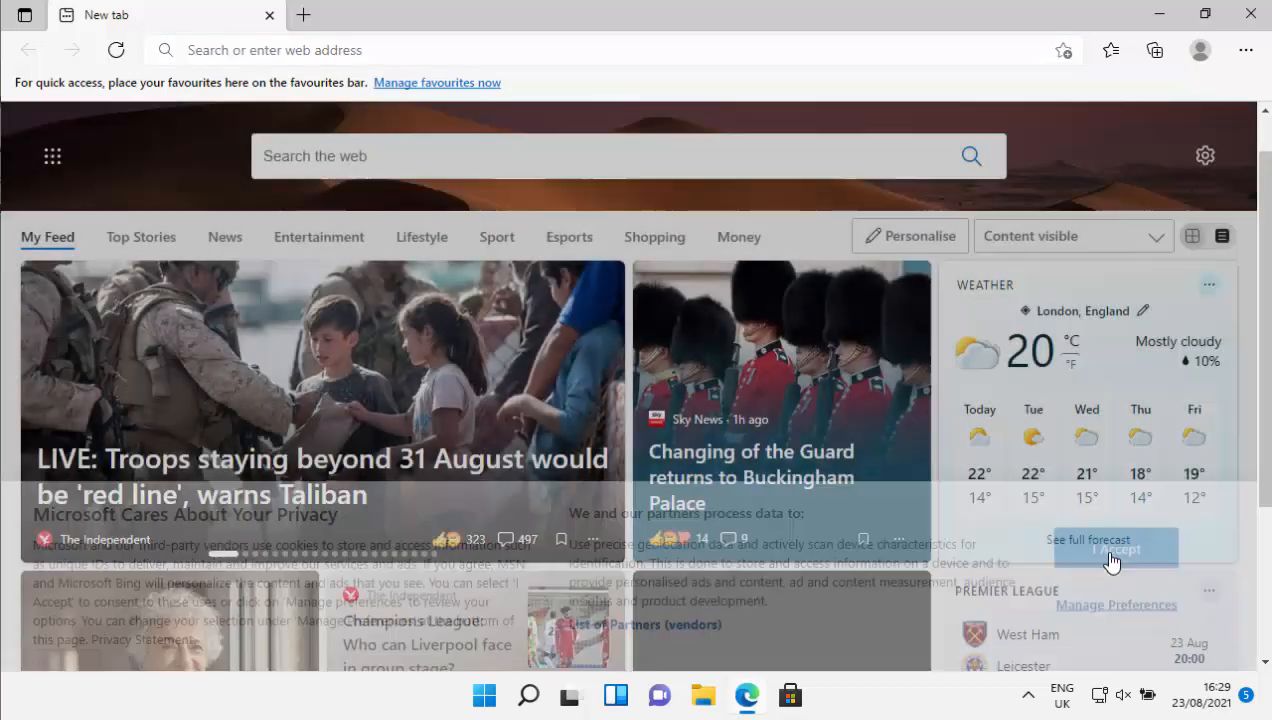
Step: Accept the Microsoft privacy notice so it disappears
left_click(1113, 548)
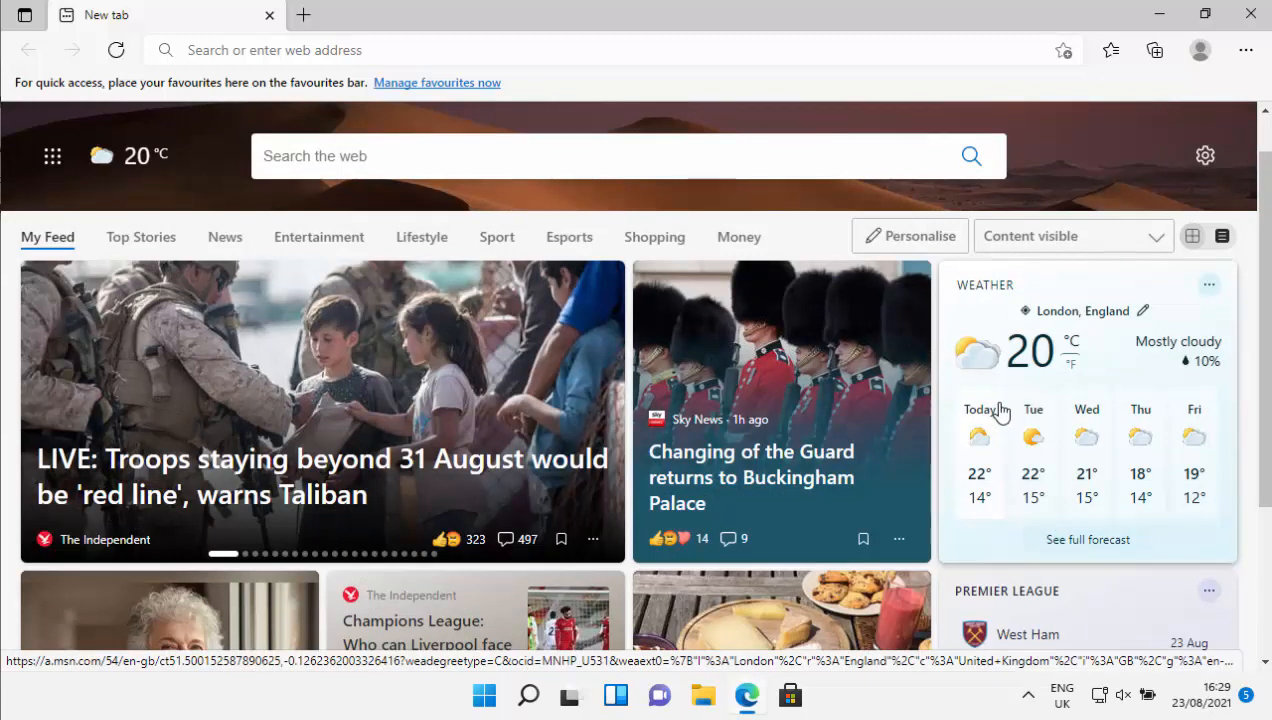
mouse_move(1000, 425)
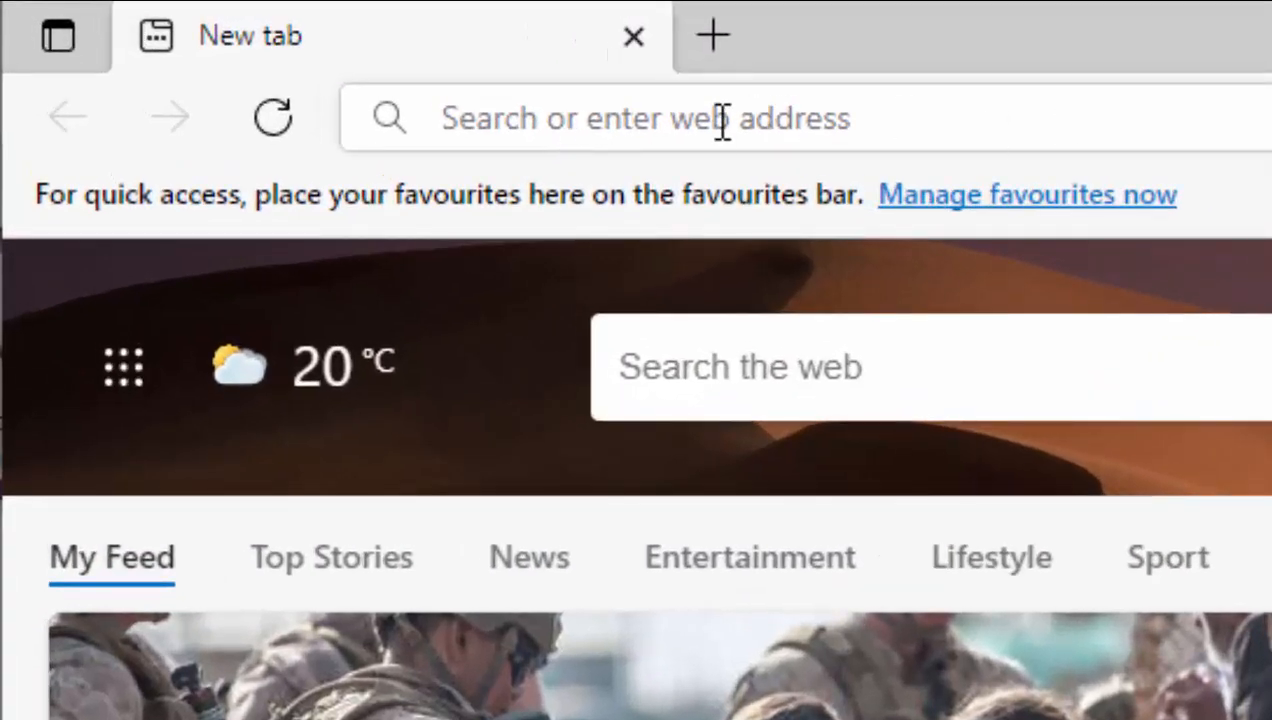
Step: Navigate Edge to win7games.com via the address bar suggestion
left_click(700, 118)
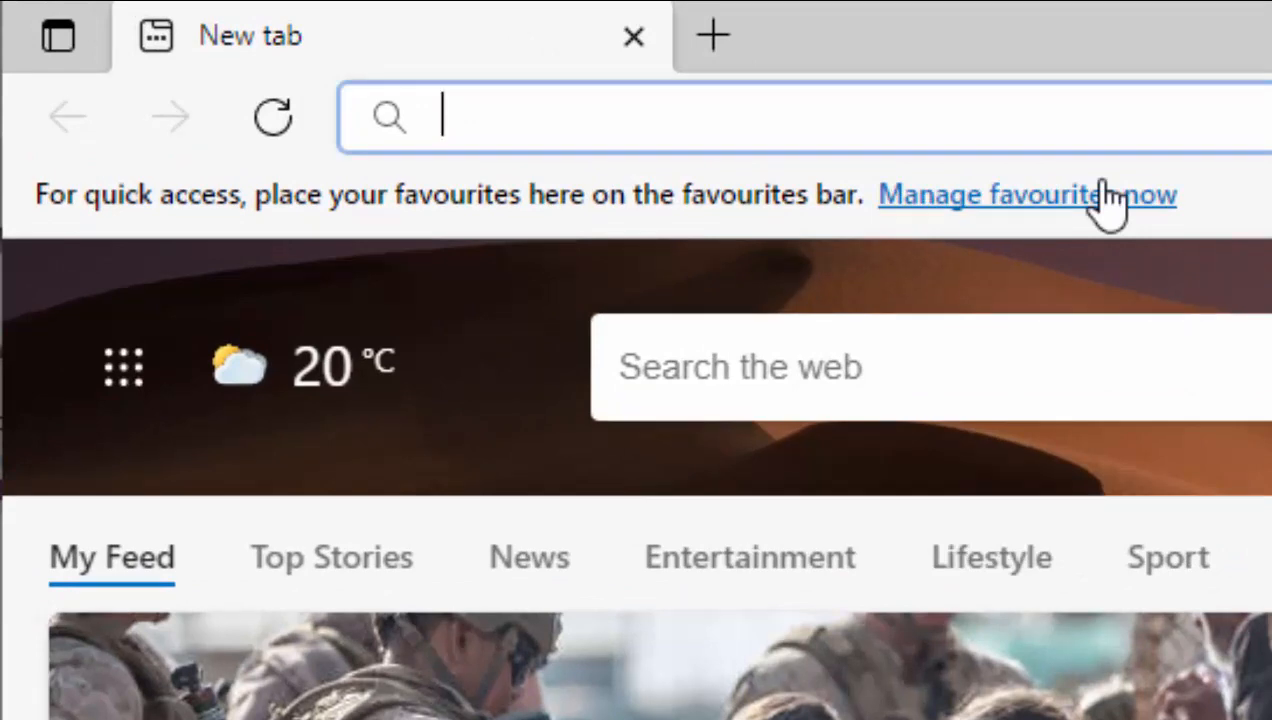
type("win7")
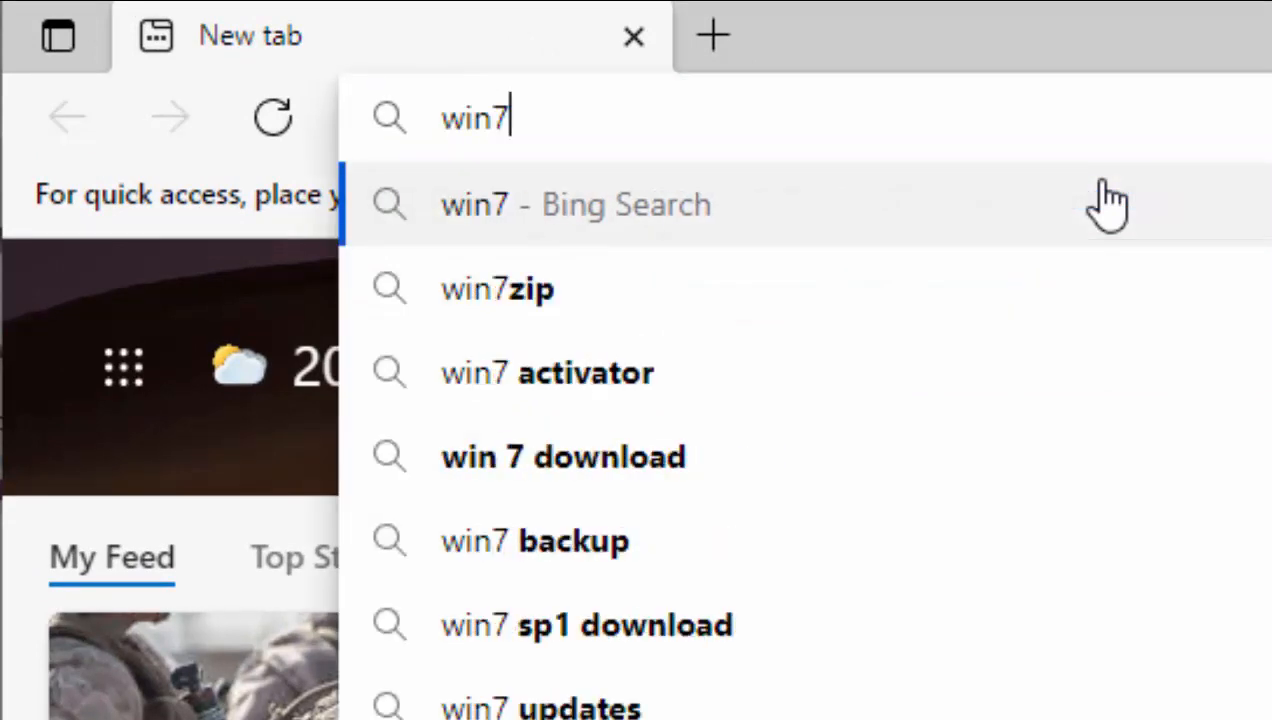
type("games.com")
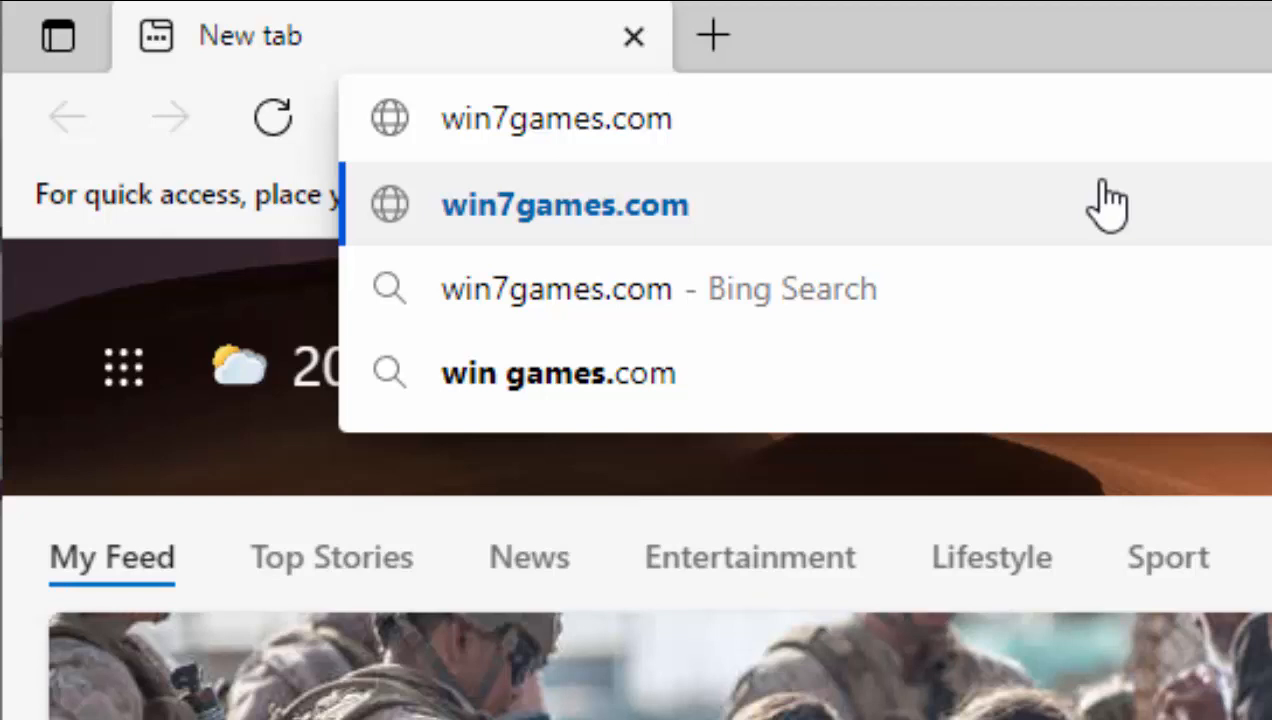
left_click(564, 204)
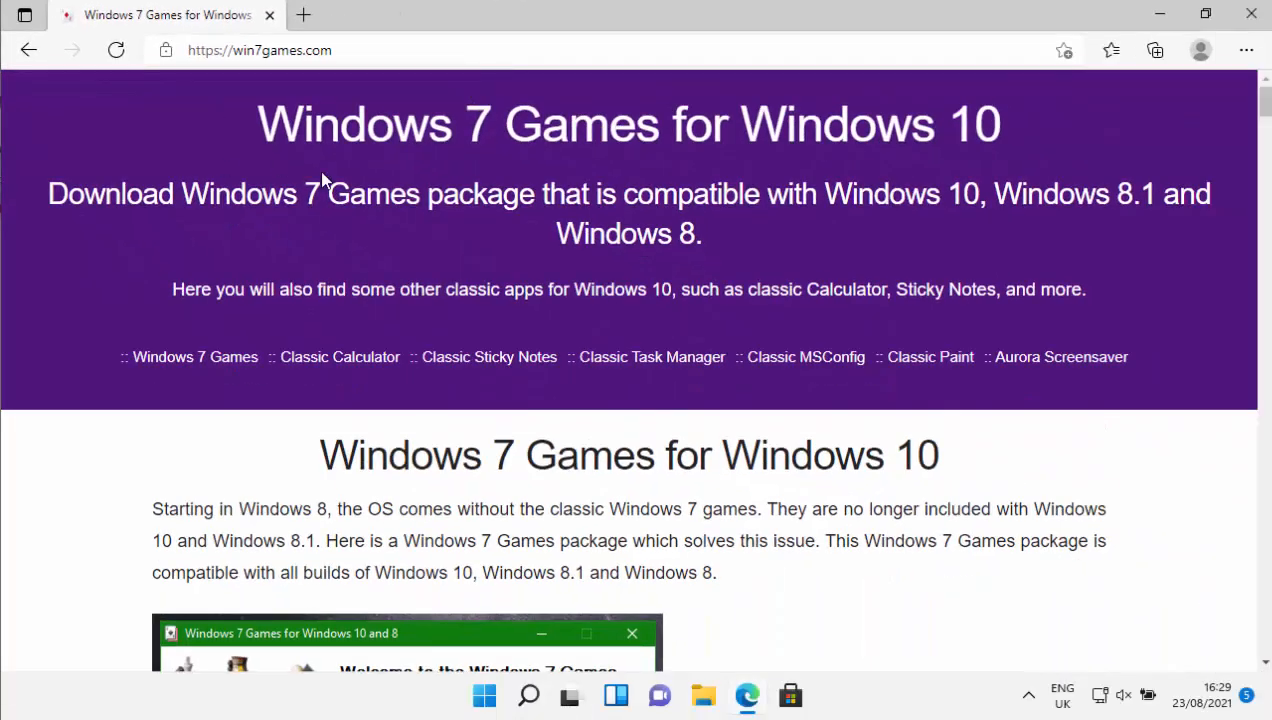
mouse_move(603, 328)
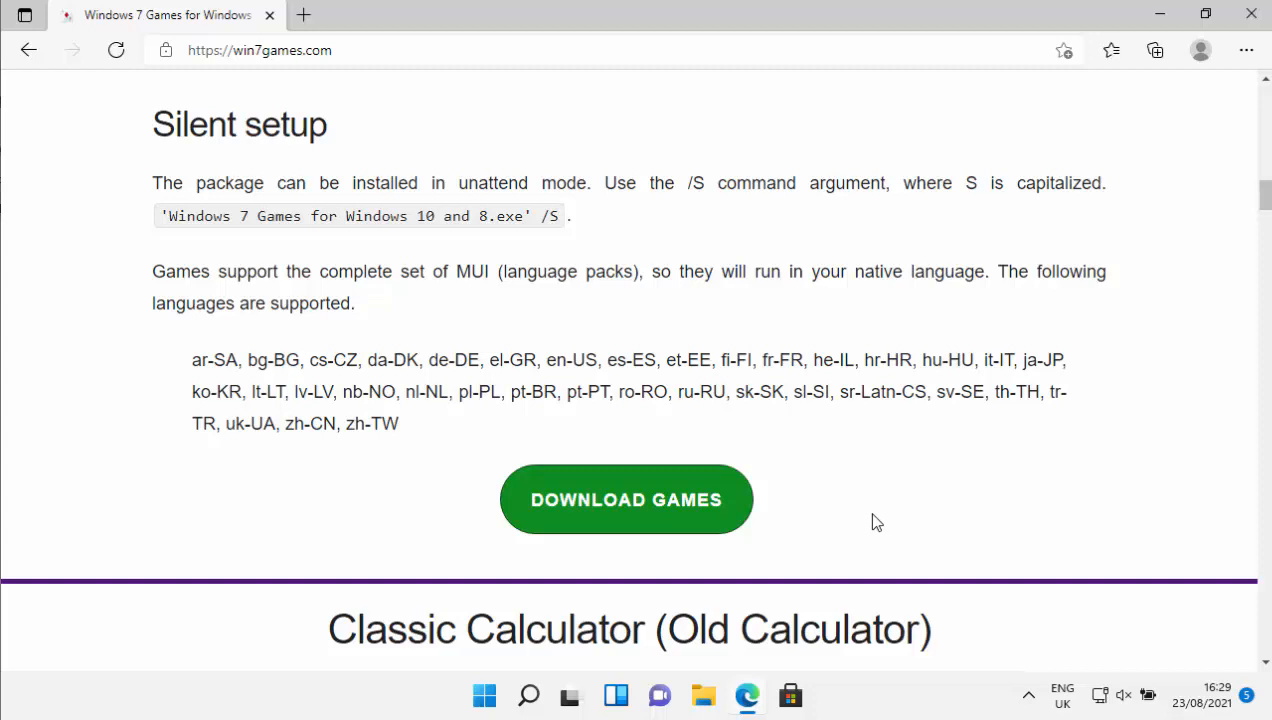
mouse_move(626, 500)
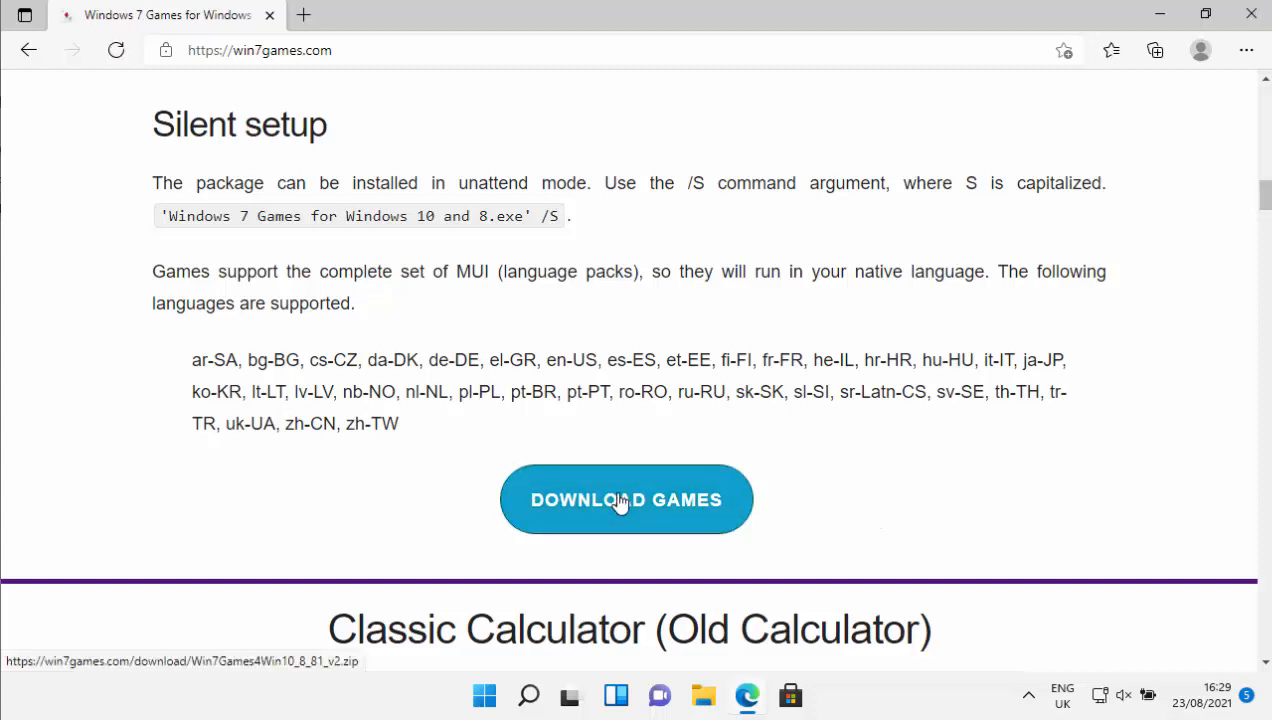
Step: Download Win7Games4Win10_8_81_v2.zip using the green DOWNLOAD GAMES button
left_click(626, 499)
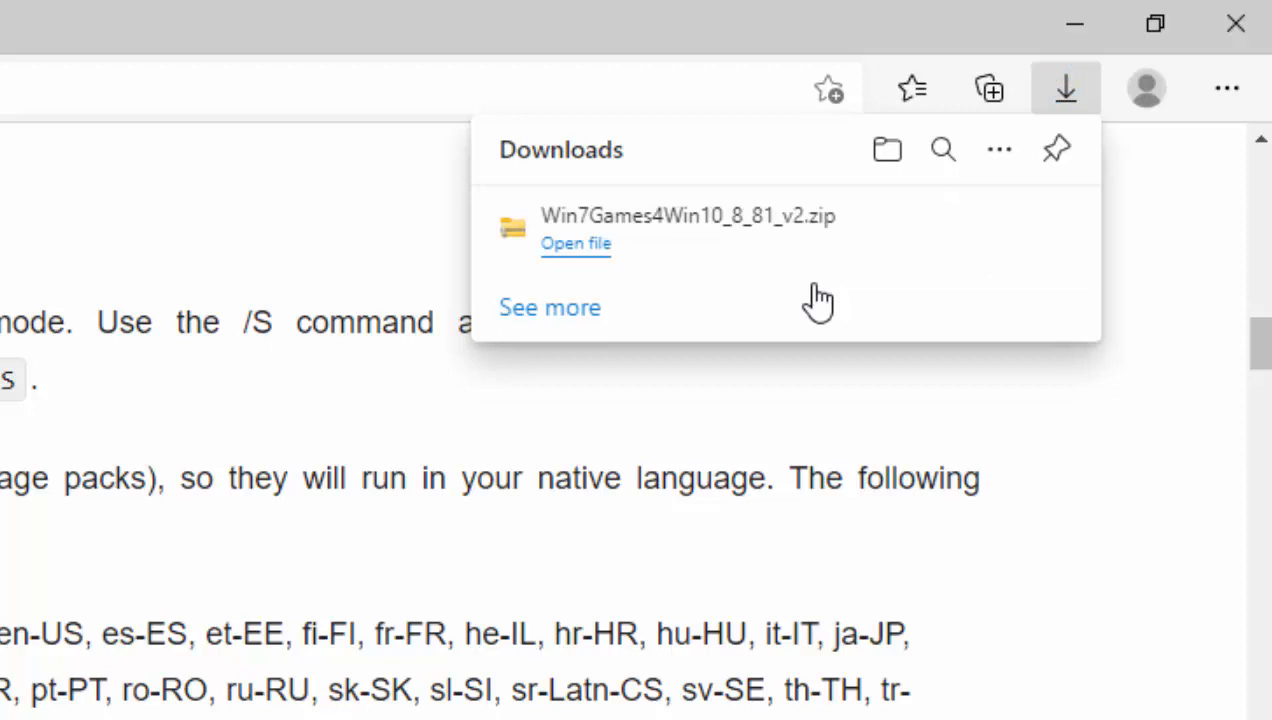
mouse_move(576, 243)
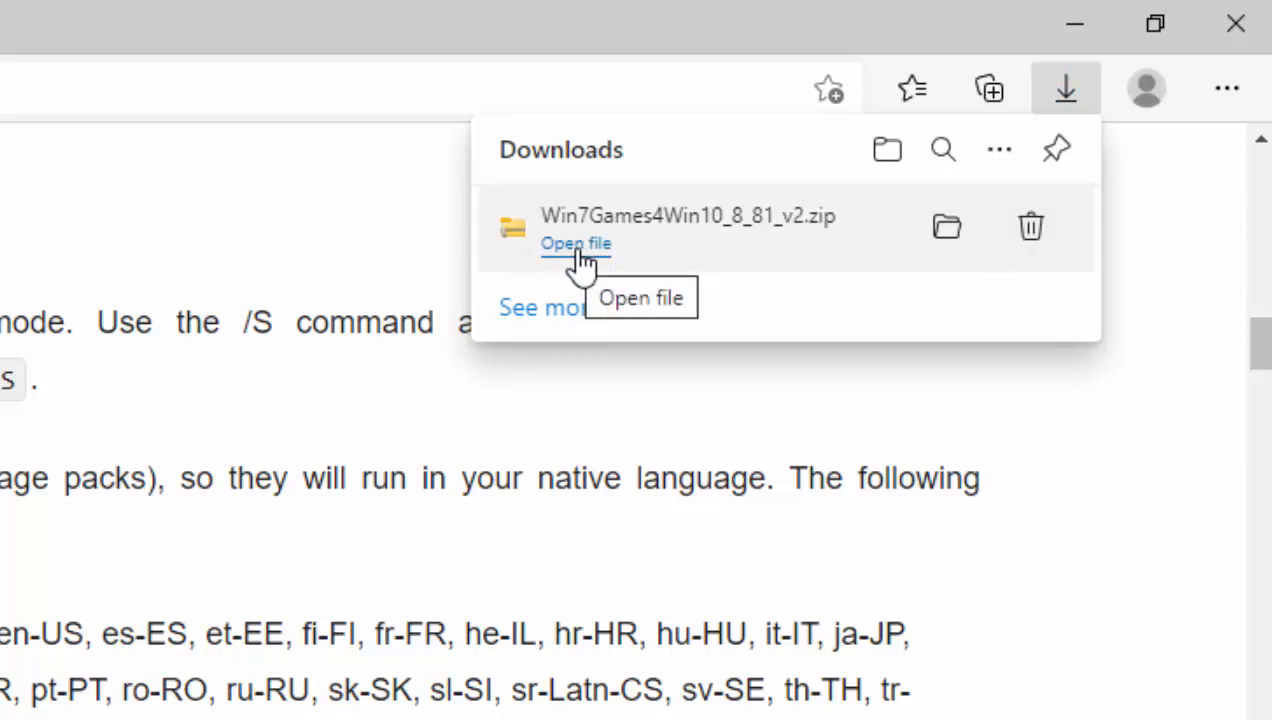
Step: Open the zip, try running the installer, and extract all into Downloads
left_click(575, 243)
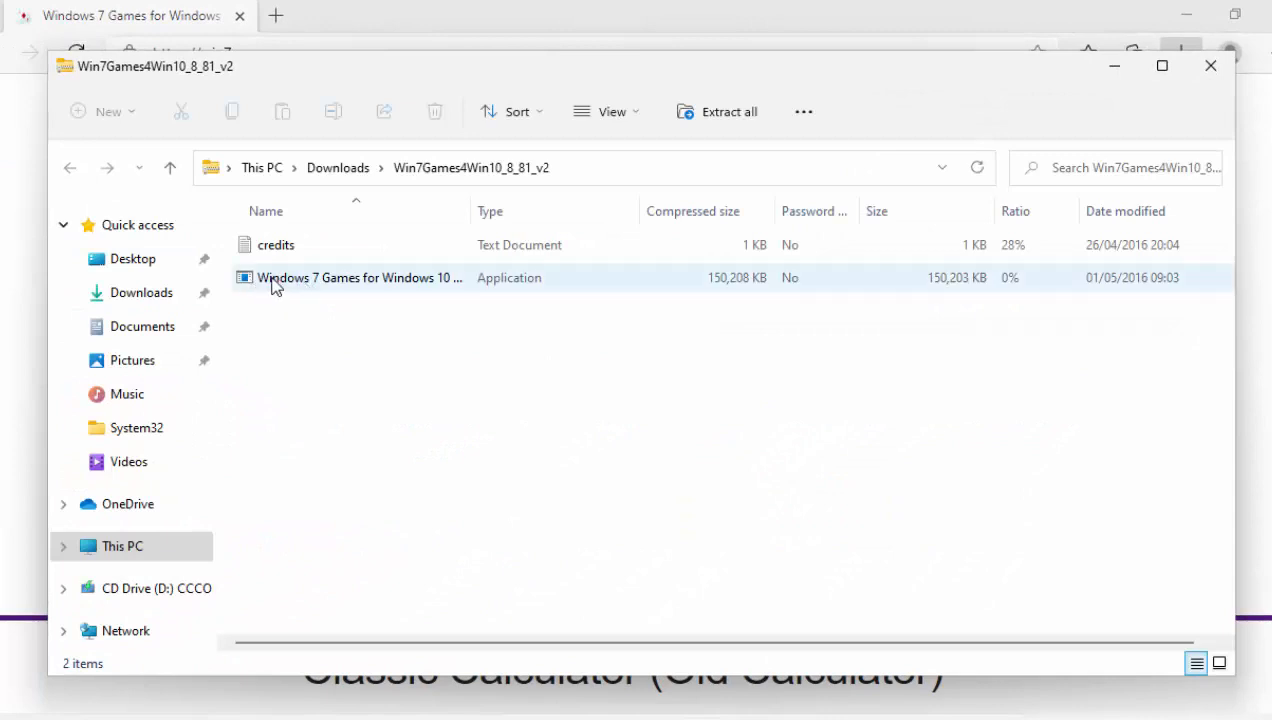
mouse_move(443, 290)
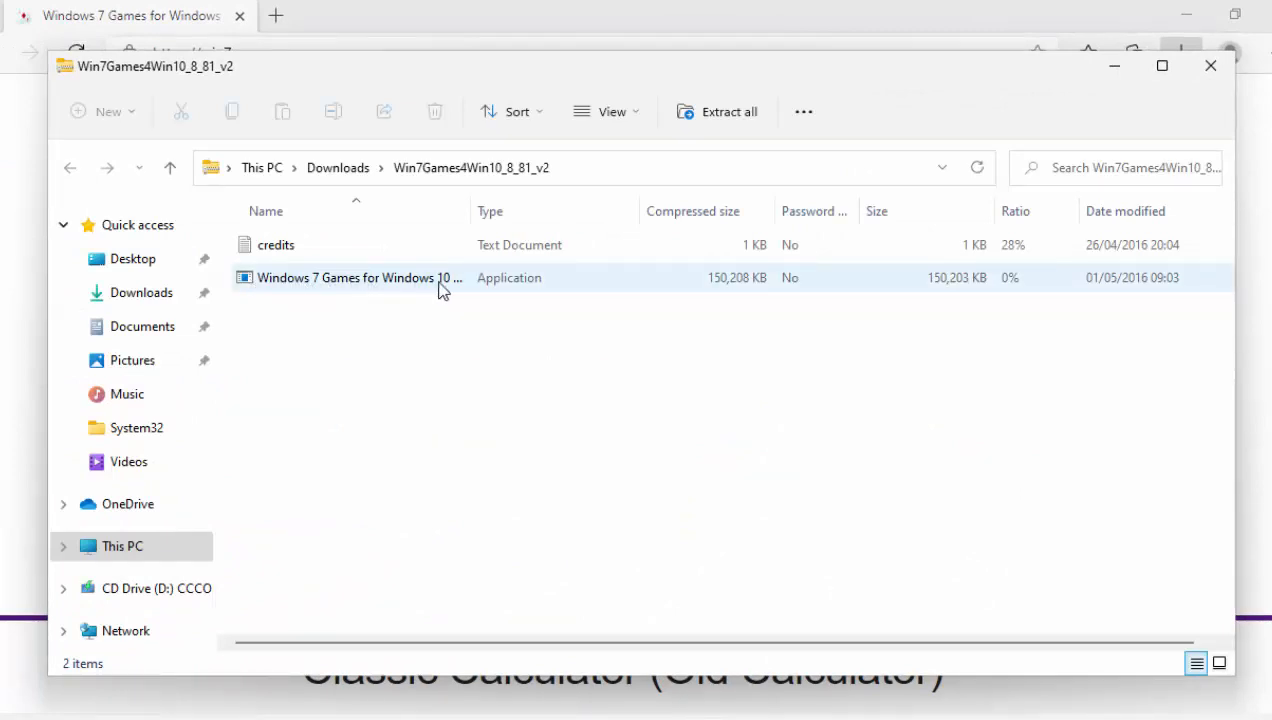
mouse_move(295, 287)
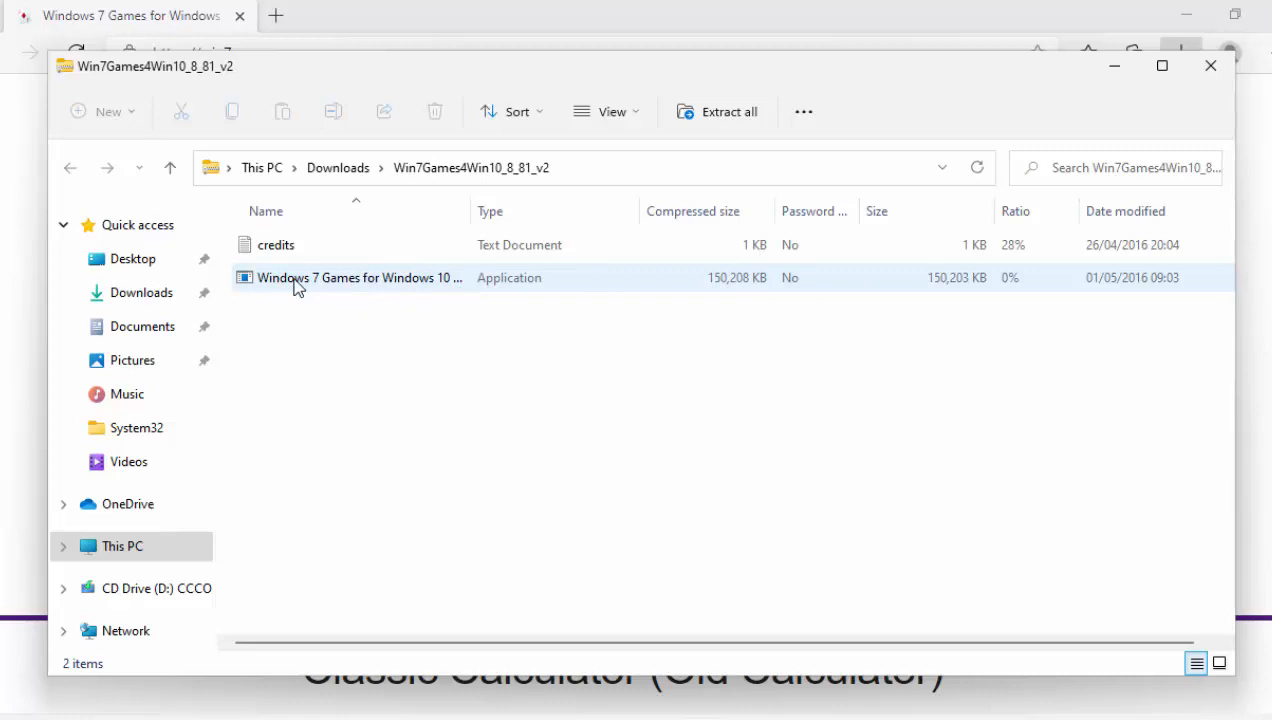
right_click(357, 277)
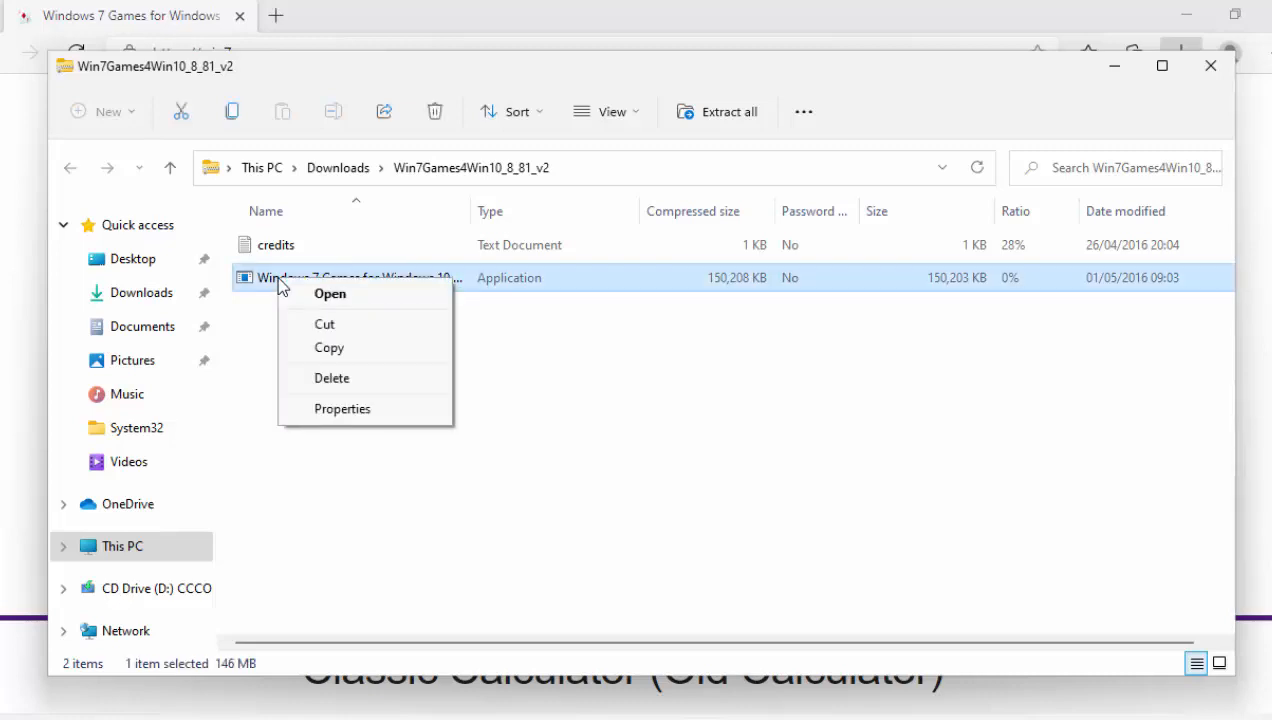
mouse_move(338, 294)
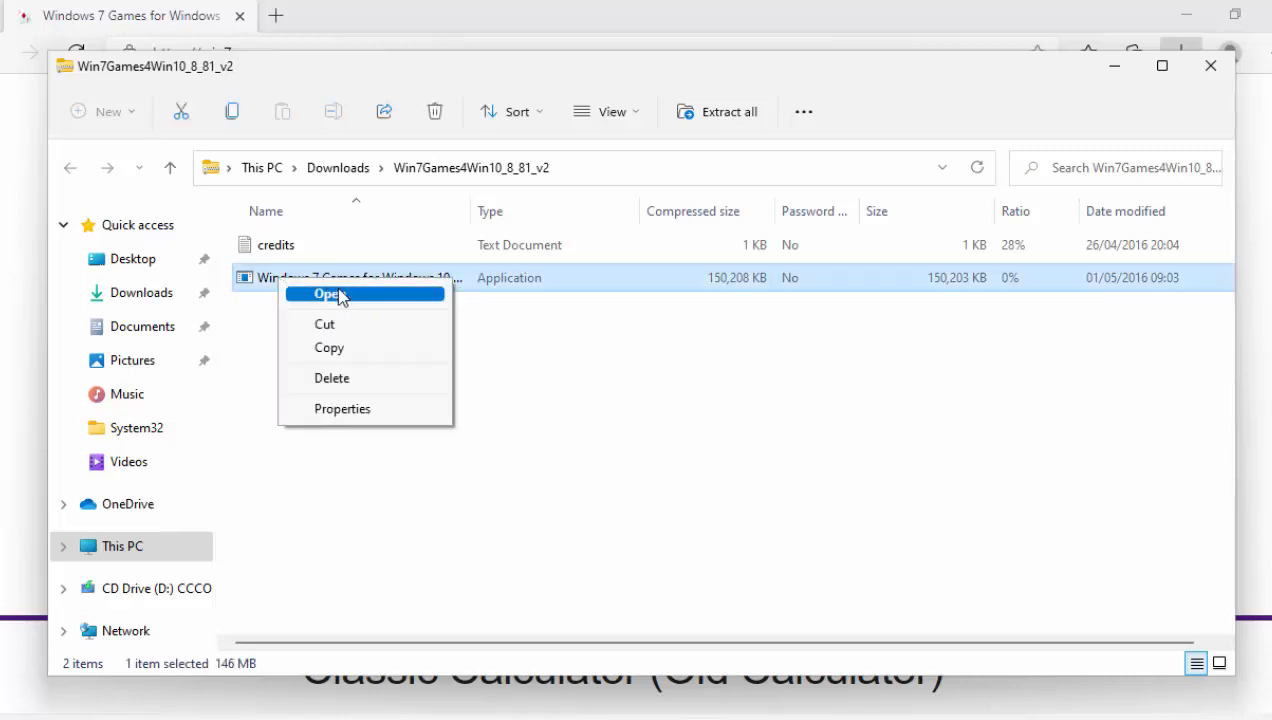
mouse_move(390, 299)
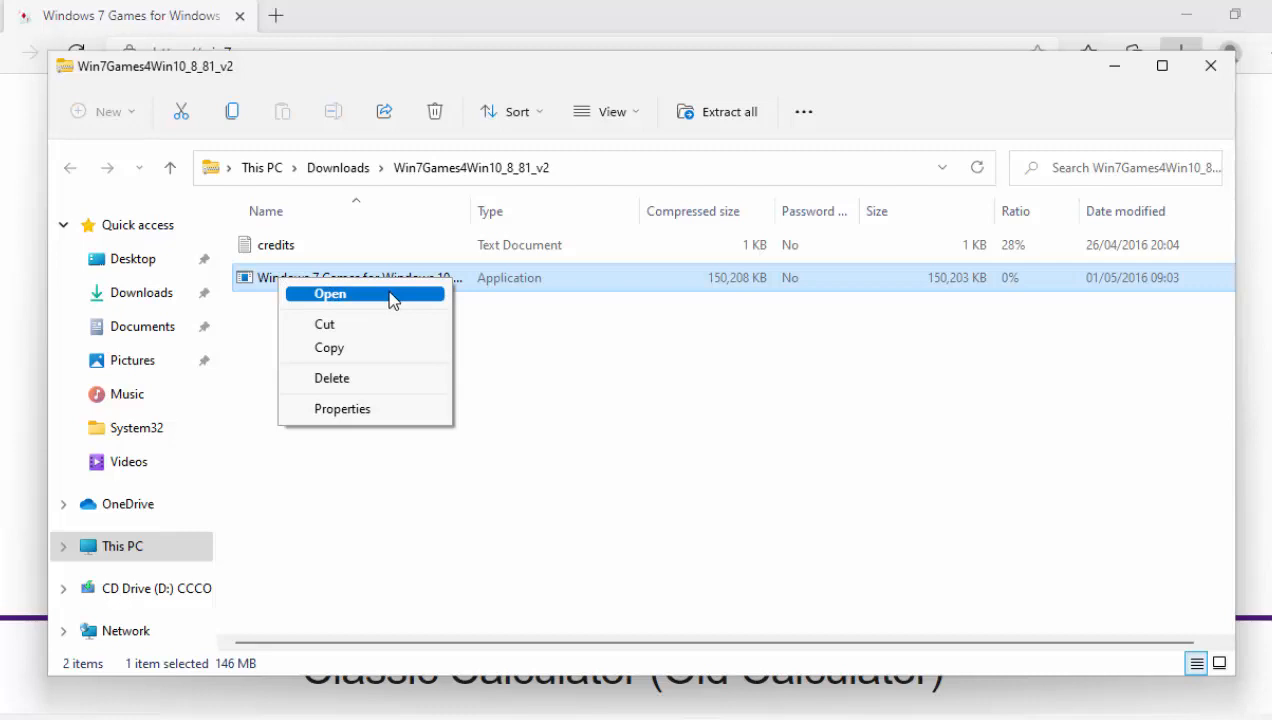
left_click(330, 293)
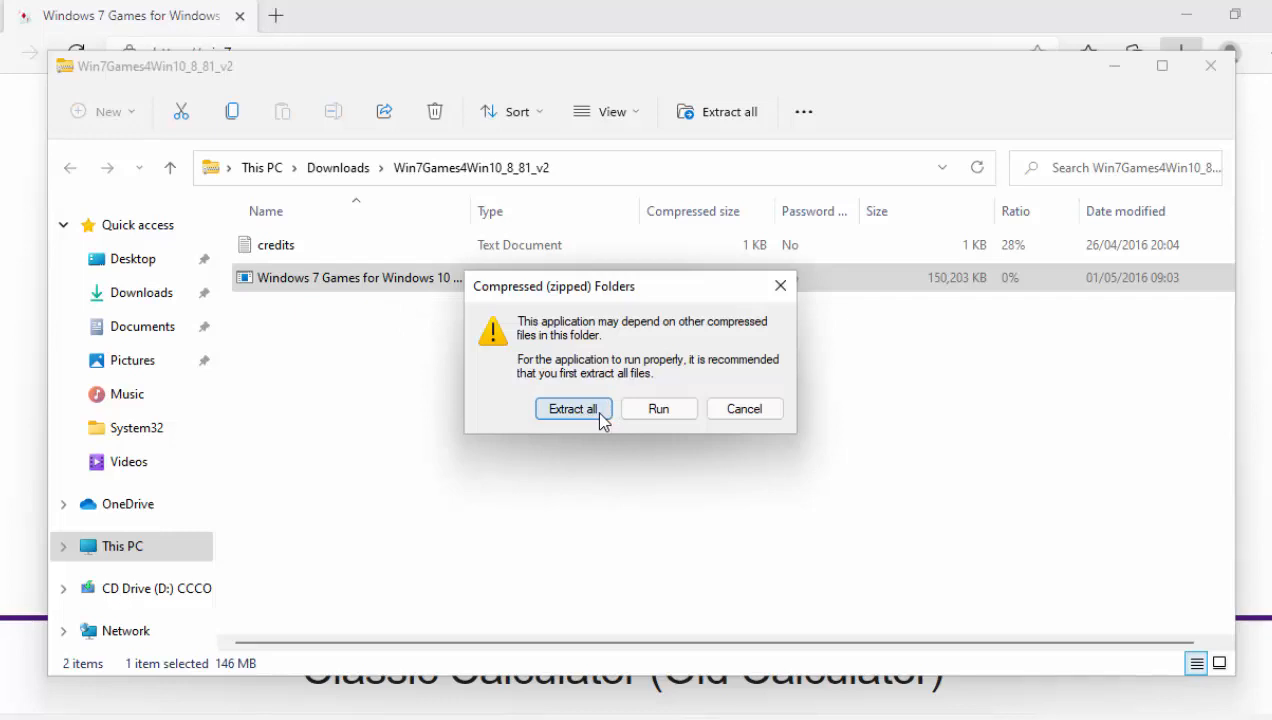
left_click(572, 408)
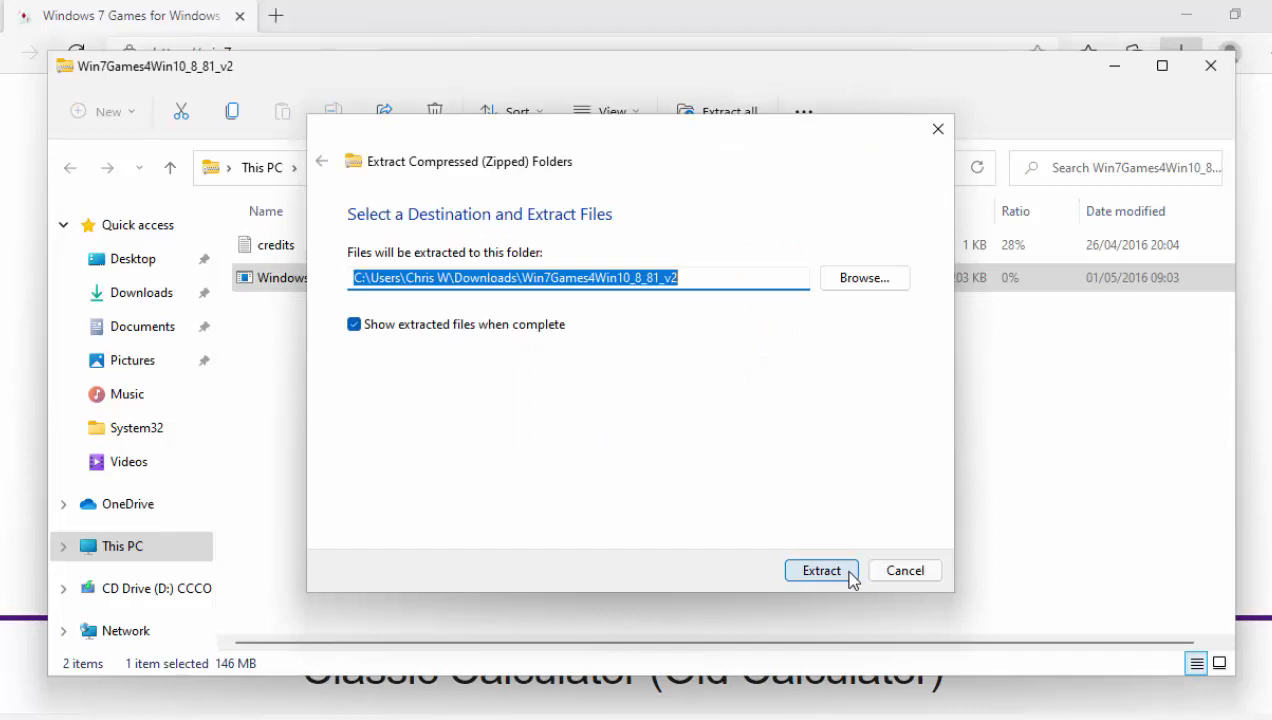
left_click(820, 570)
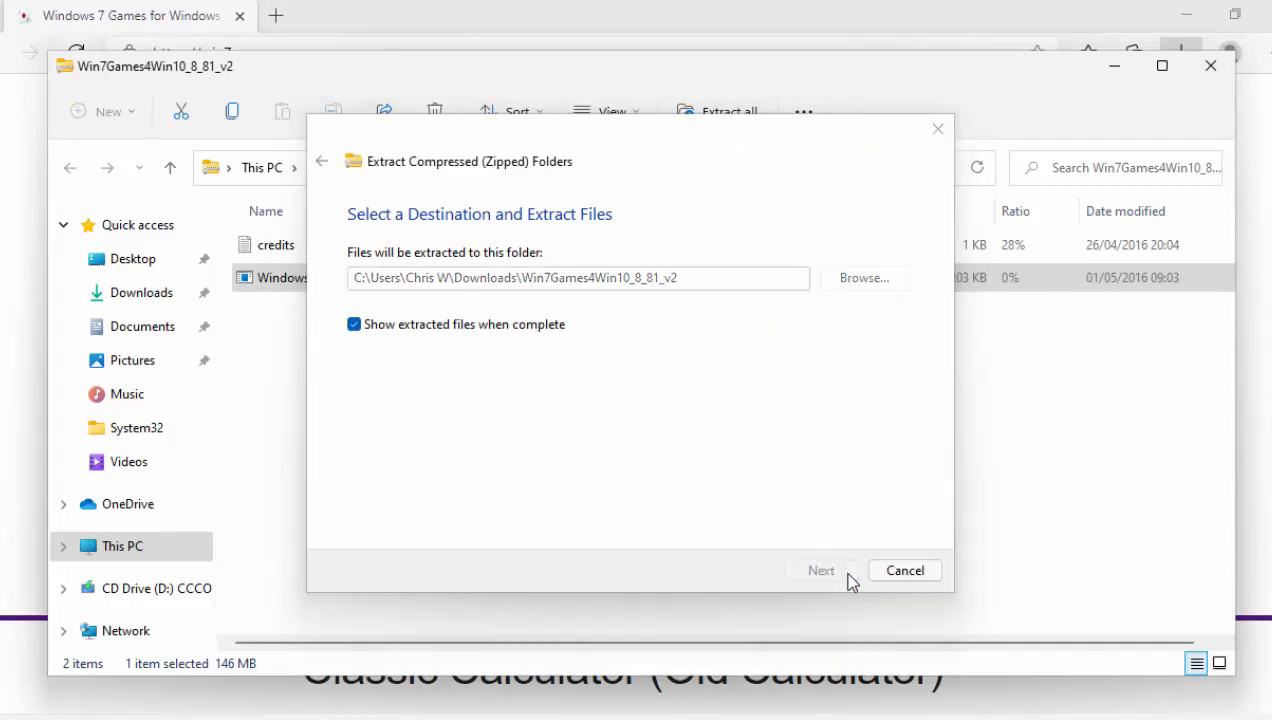
left_click(820, 570)
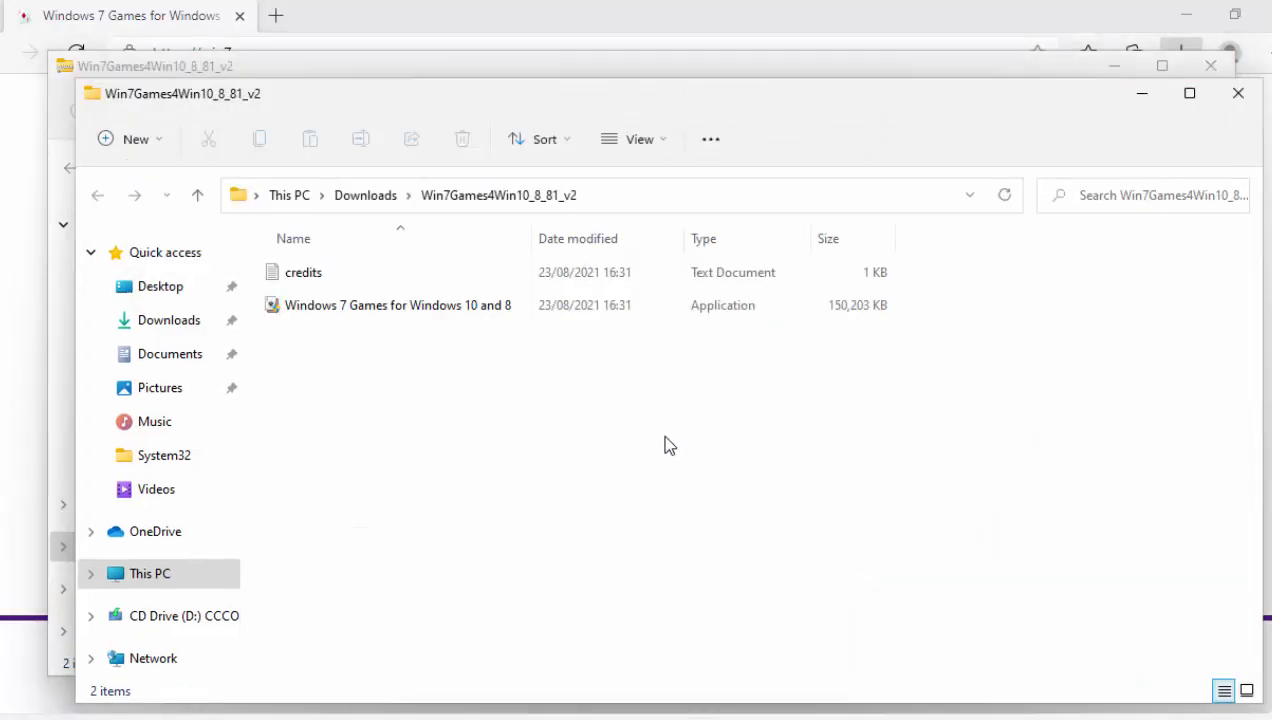
mouse_move(372, 312)
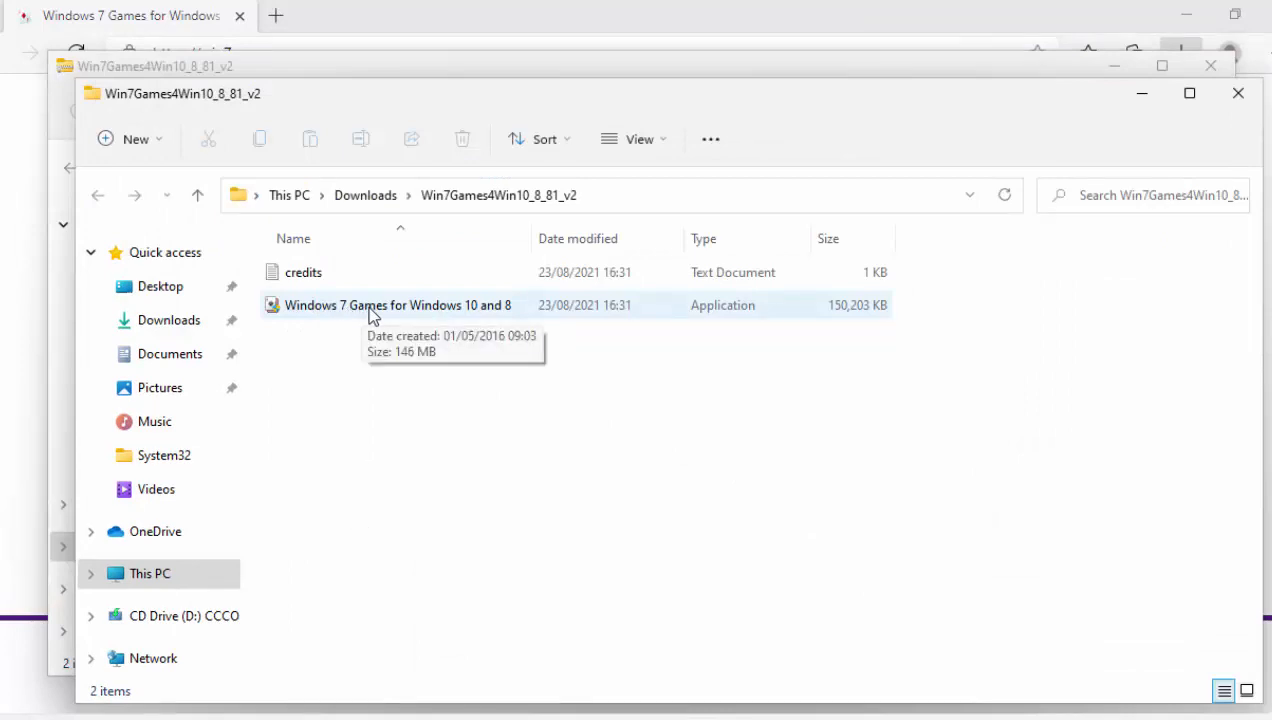
mouse_move(519, 364)
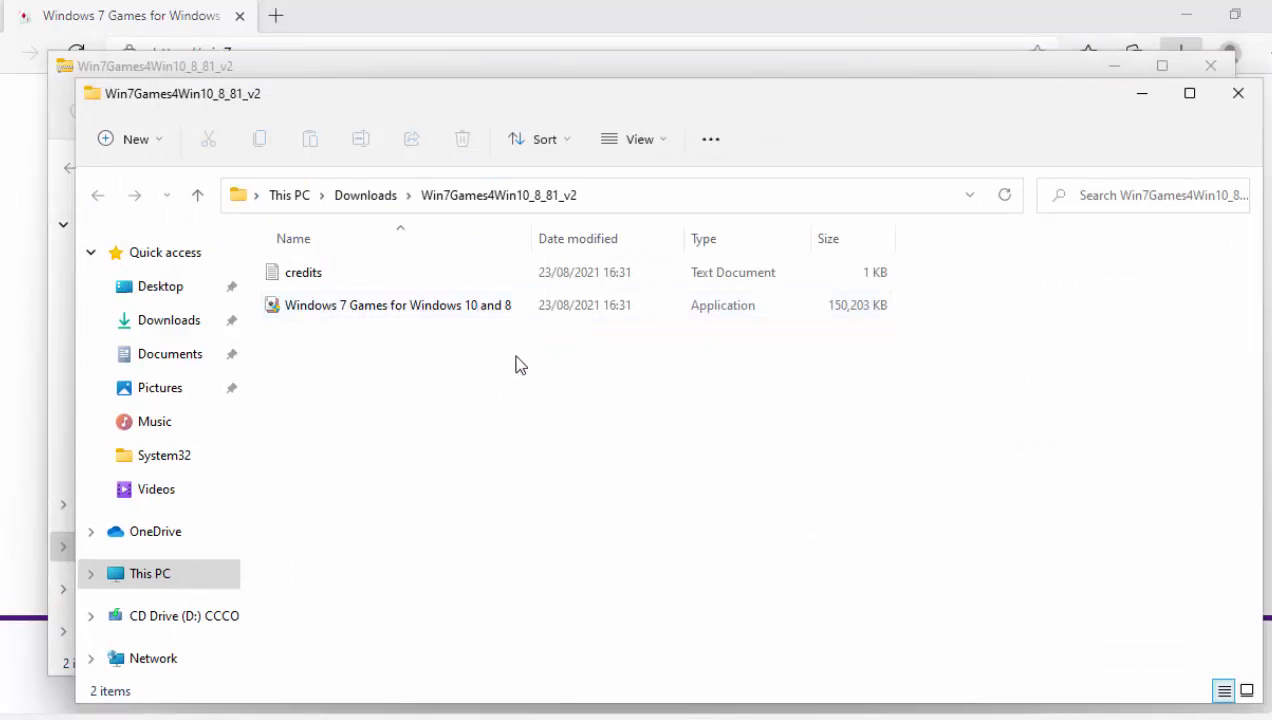
Step: Select the extracted games installer and show its right-click options
left_click(397, 305)
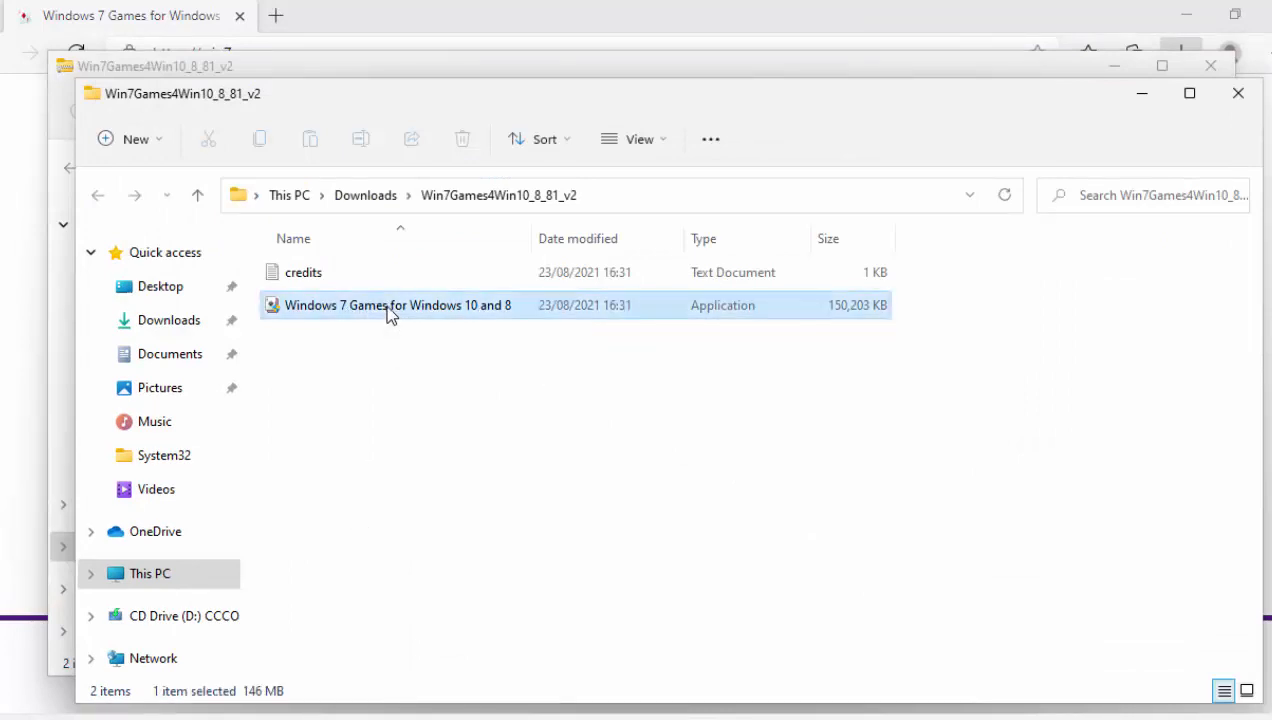
right_click(397, 305)
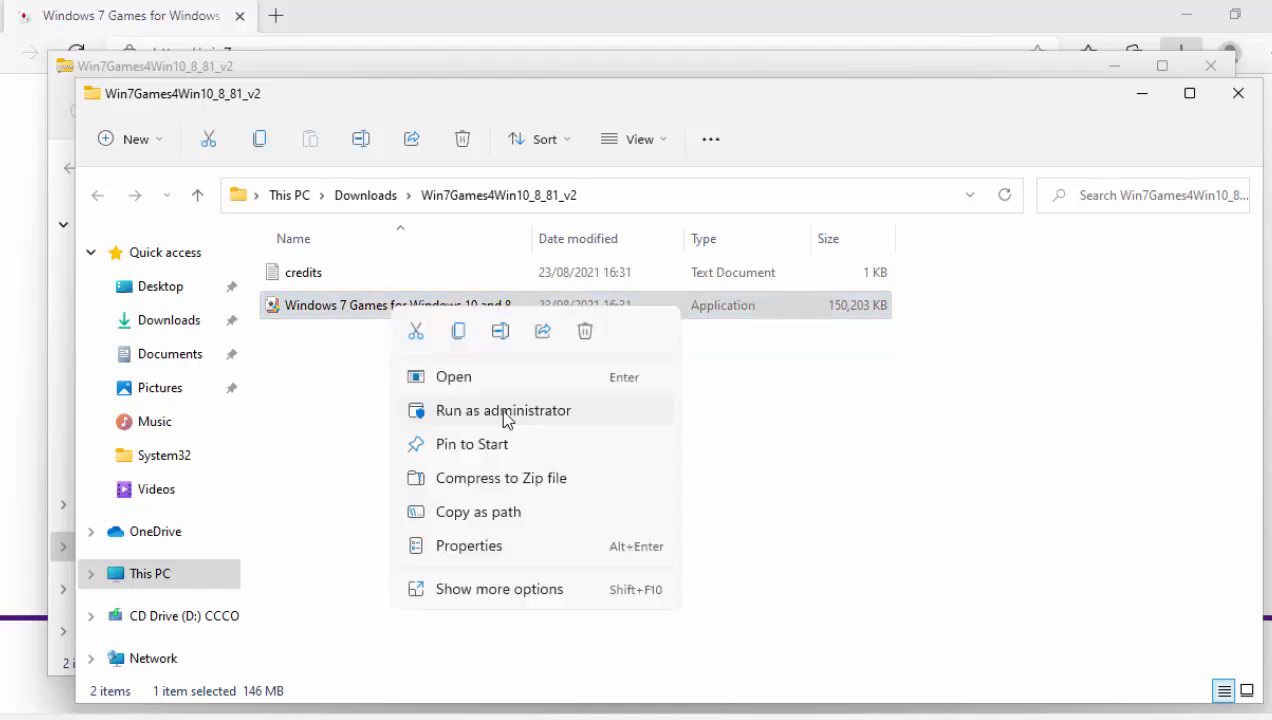
mouse_move(585, 418)
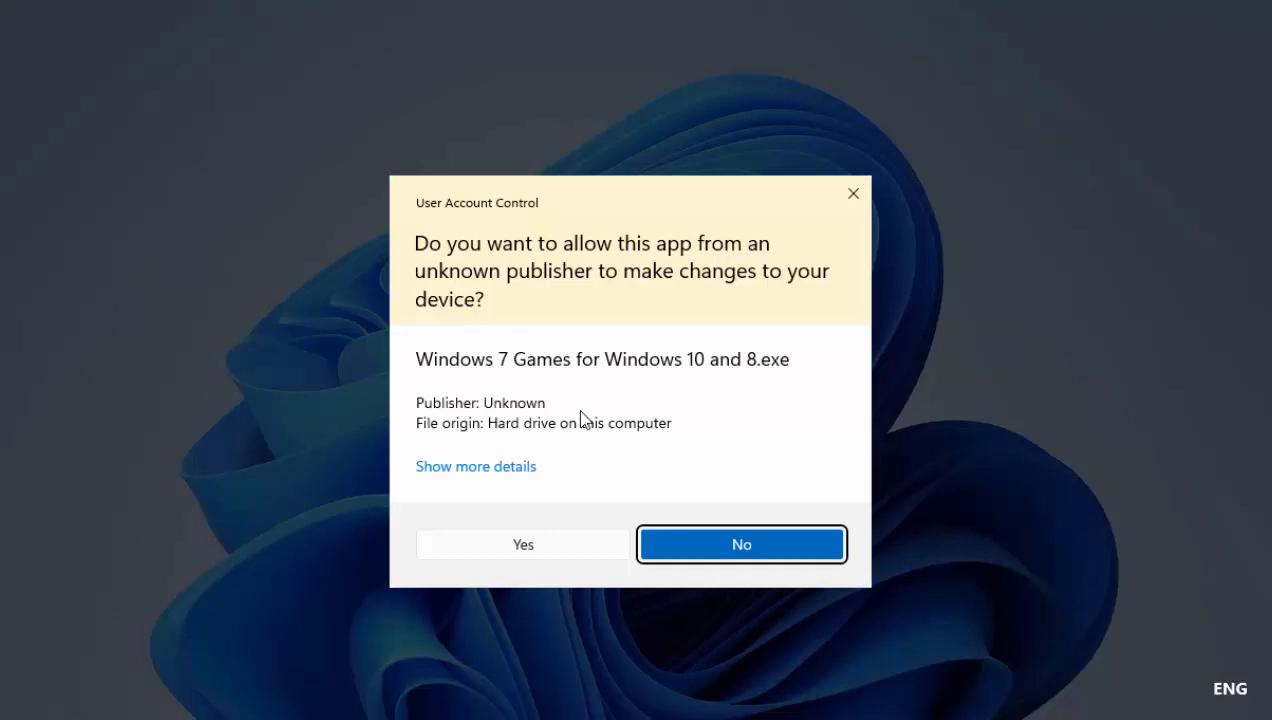
mouse_move(420, 342)
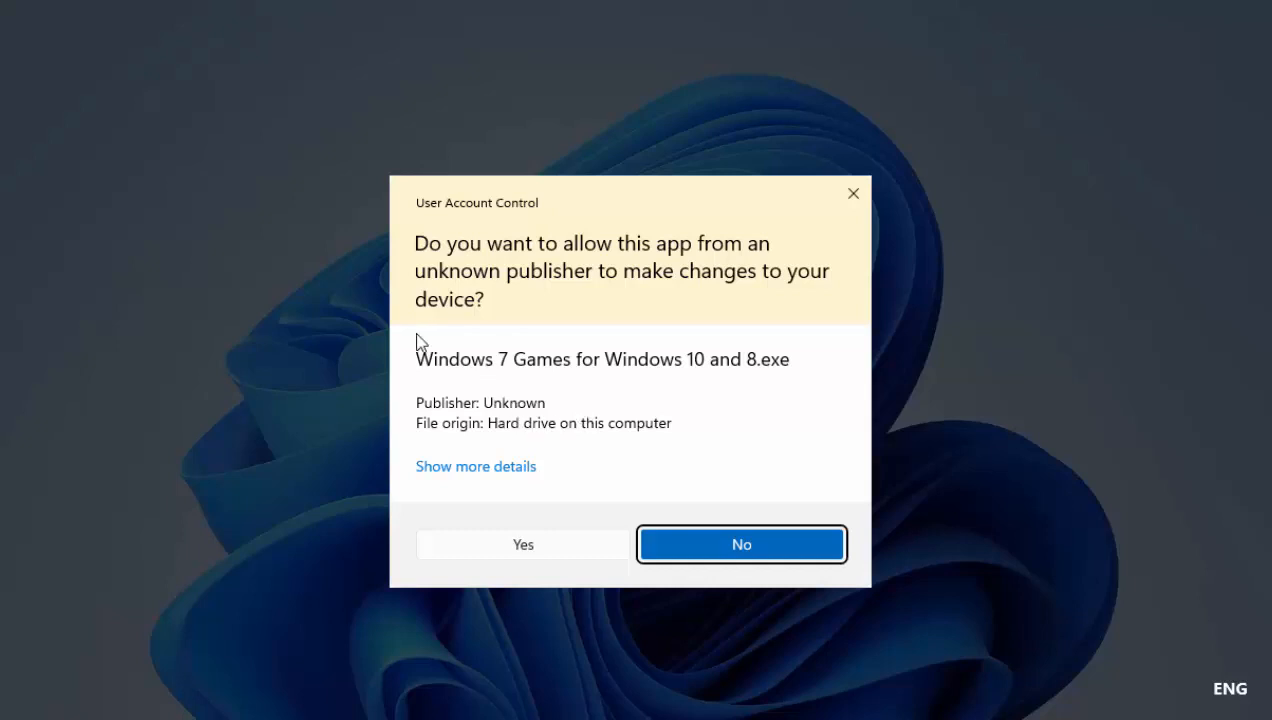
mouse_move(701, 374)
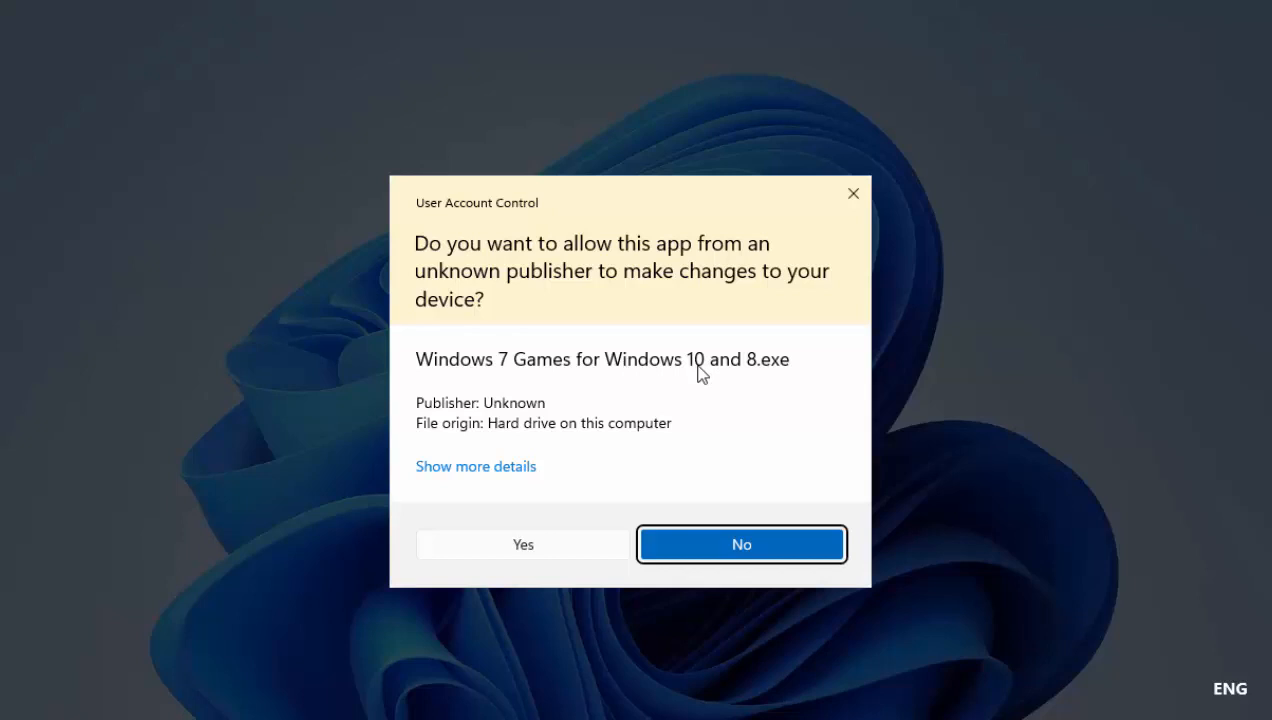
mouse_move(770, 380)
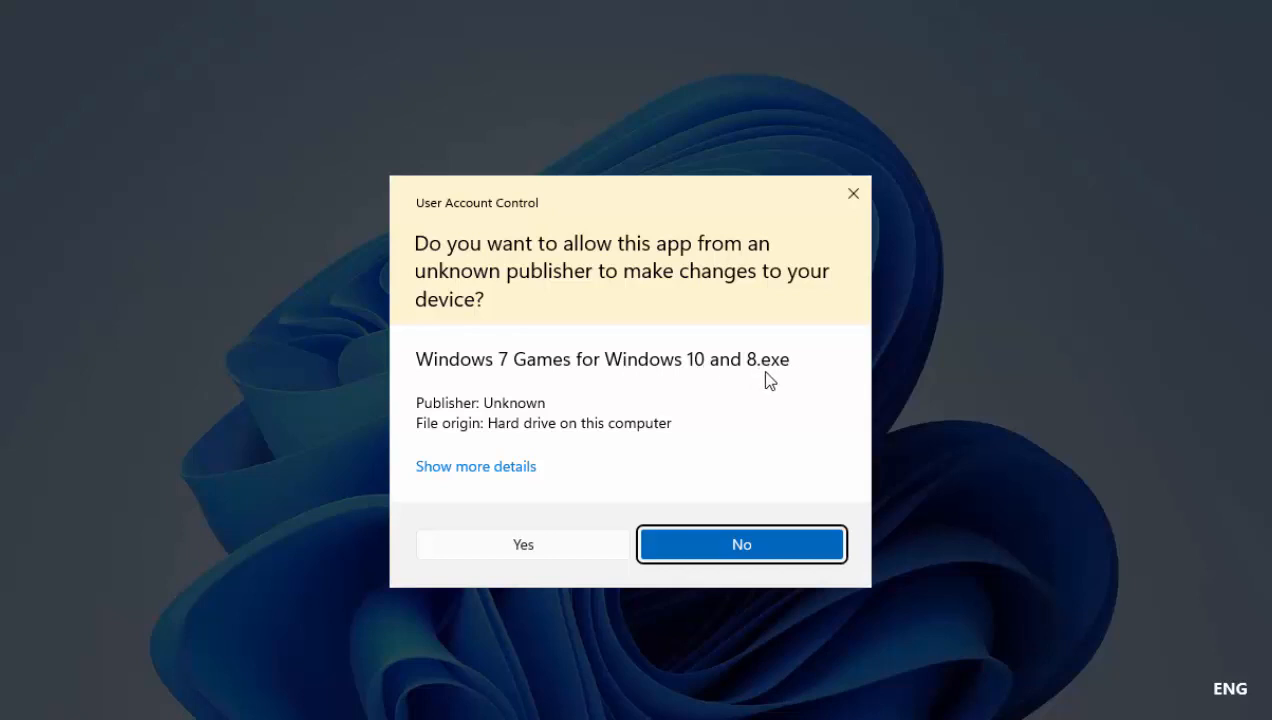
mouse_move(656, 554)
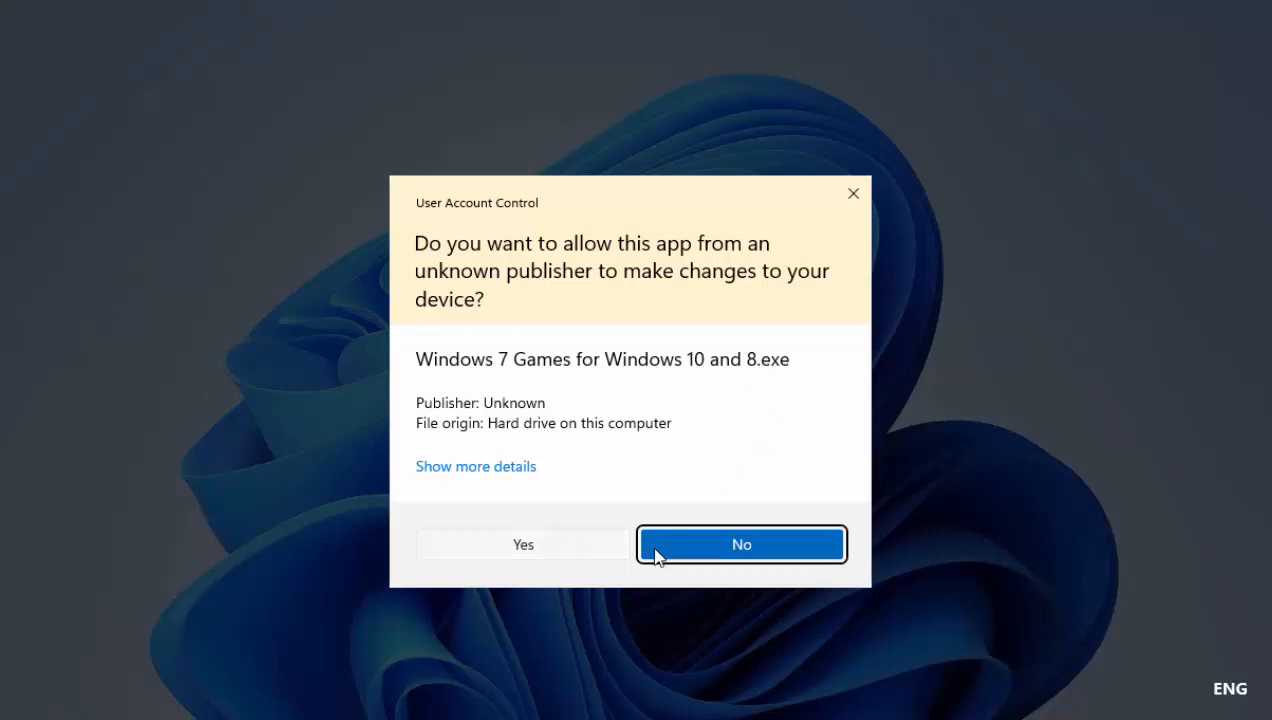
Step: Approve the User Account Control prompt for the games installer
left_click(741, 544)
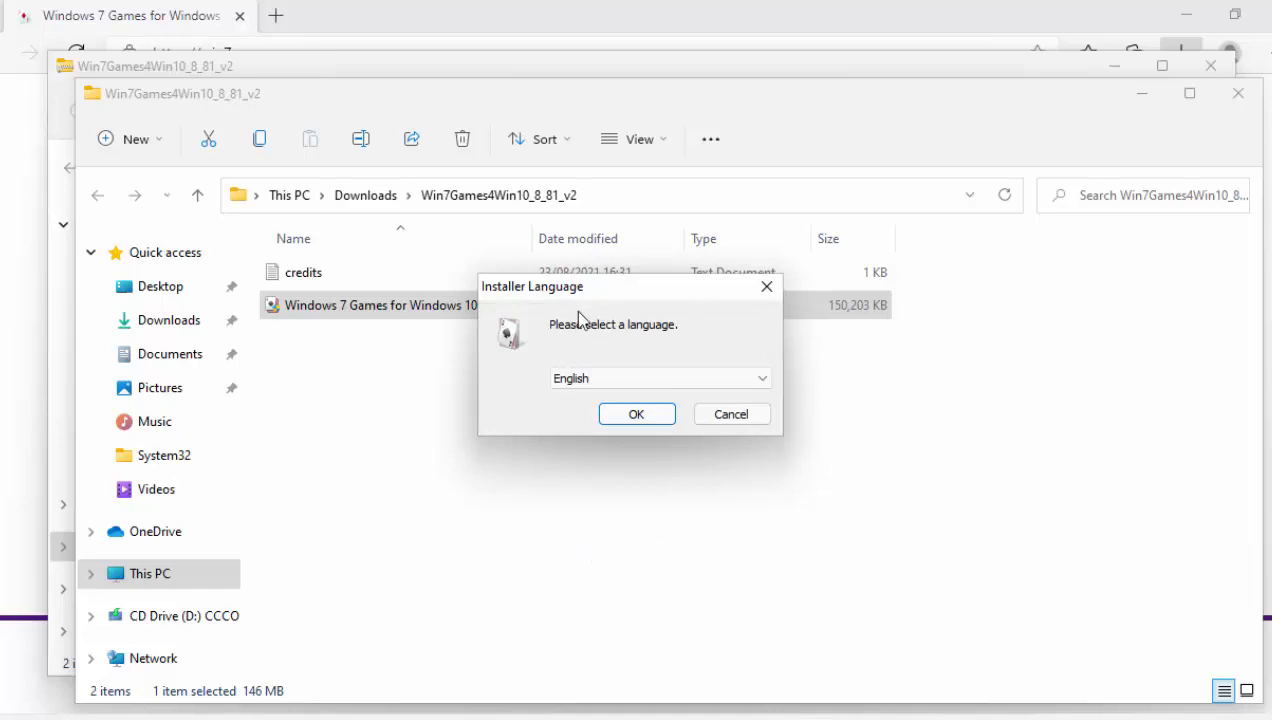
mouse_move(637, 414)
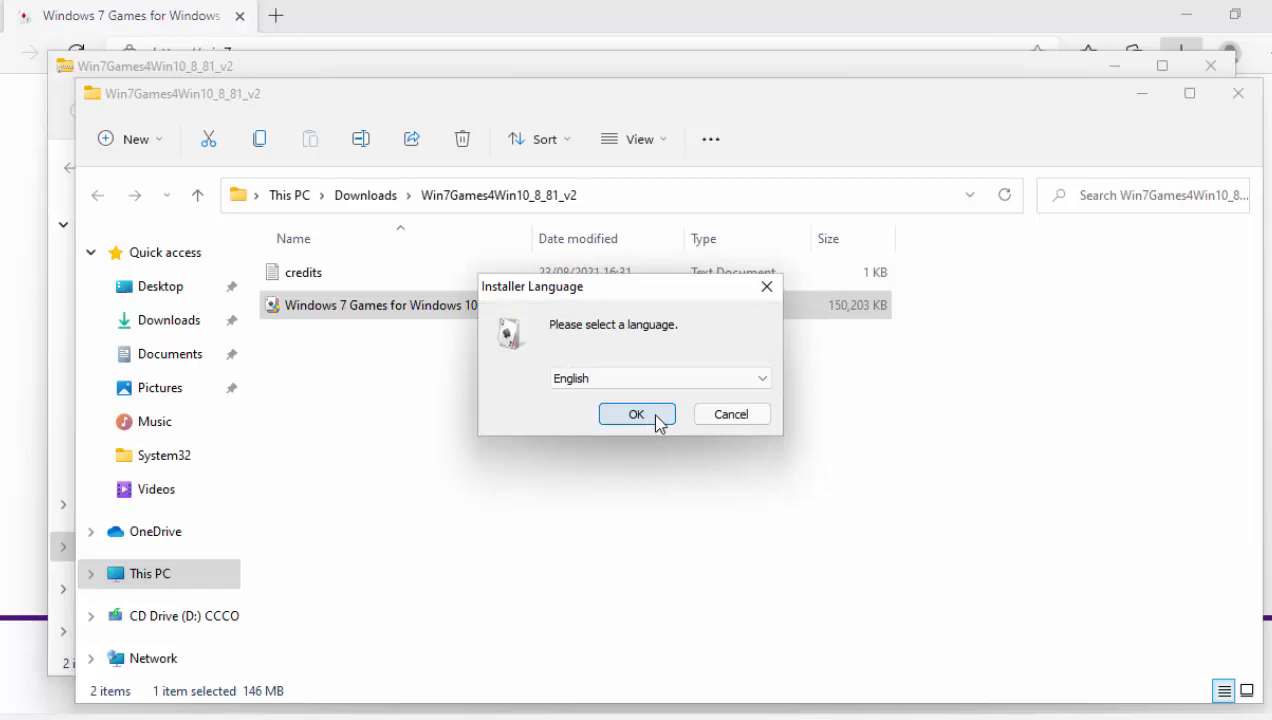
Step: Confirm English as the installer language
left_click(637, 414)
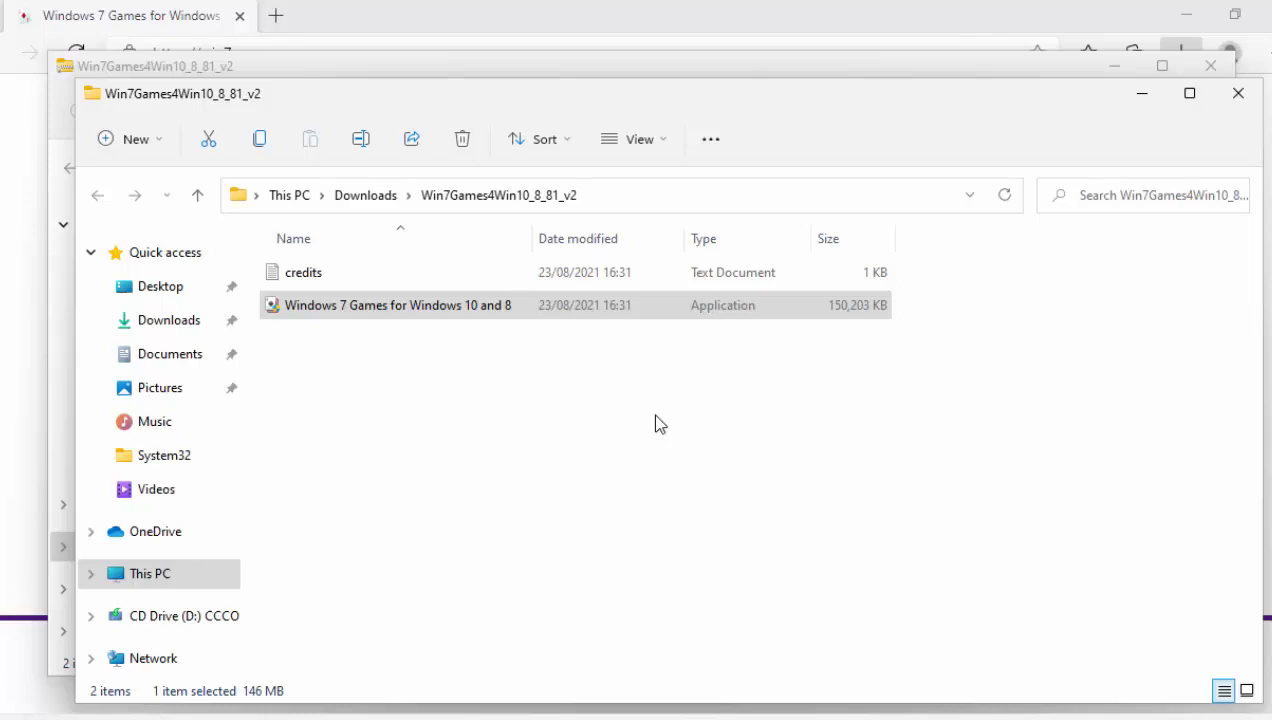
double_click(397, 305)
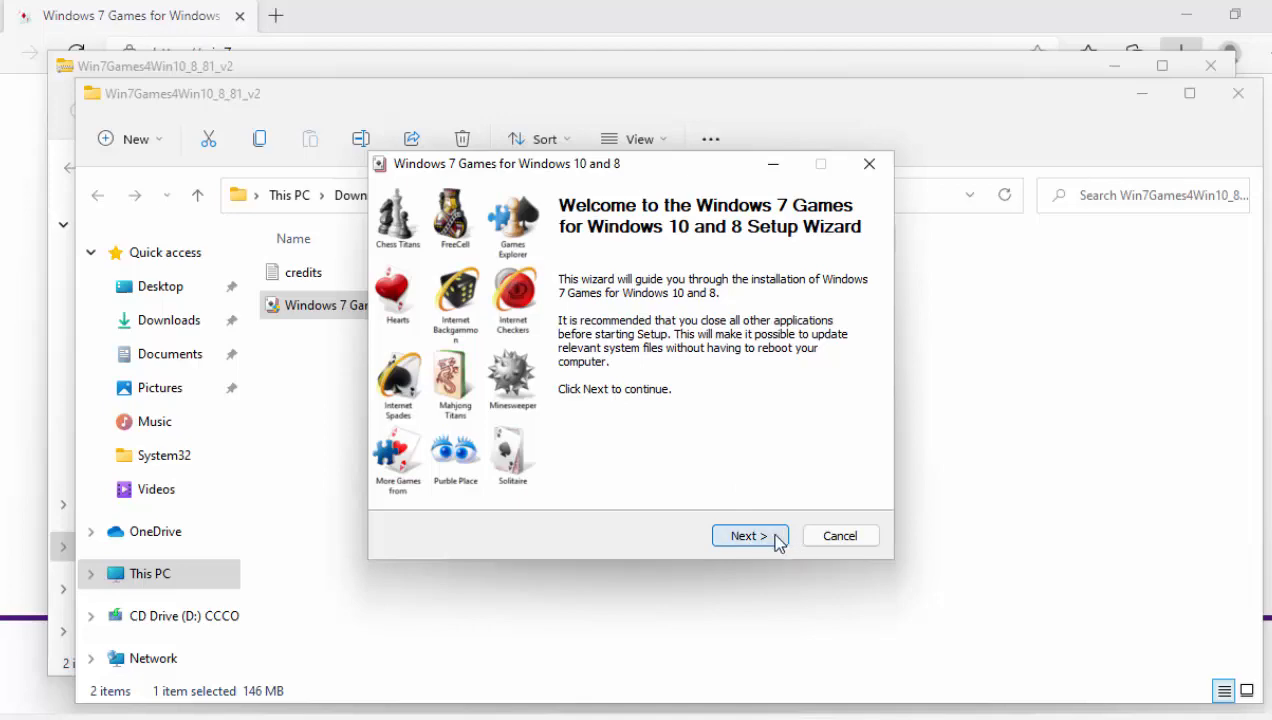
Step: Select all games except Internet Games, keeping Chess checked, and start installing
left_click(744, 535)
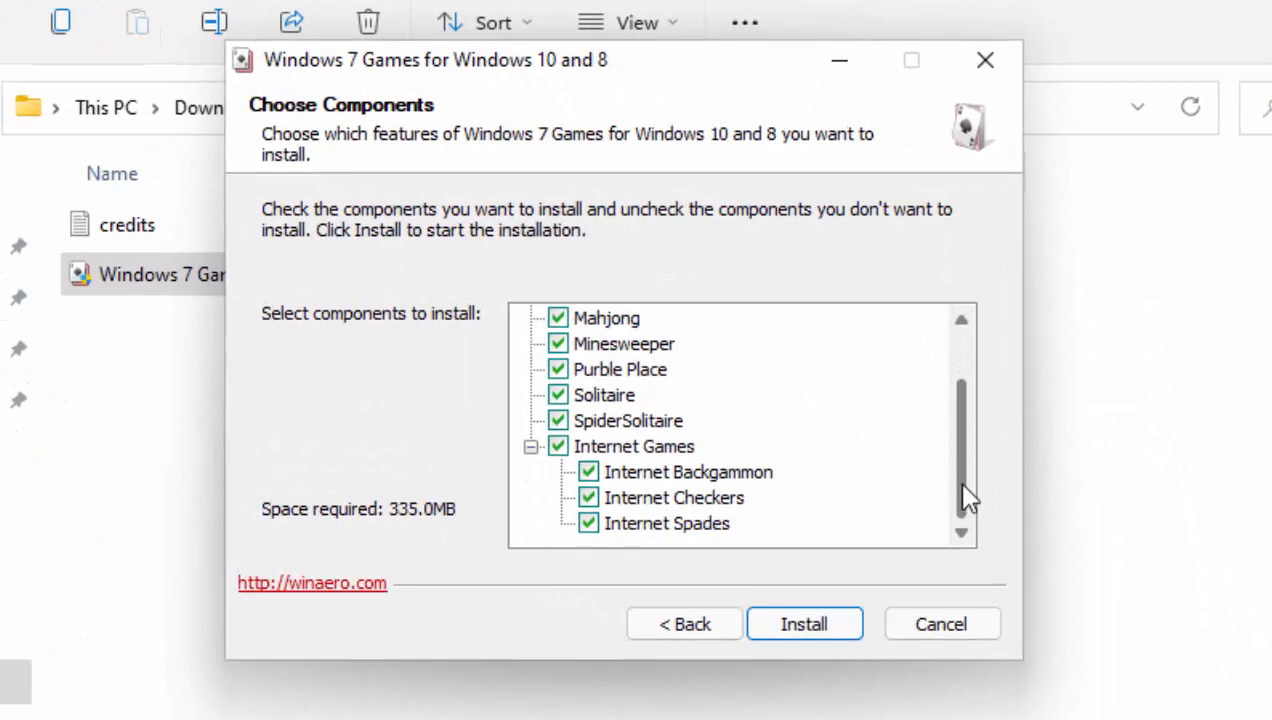
mouse_move(888, 488)
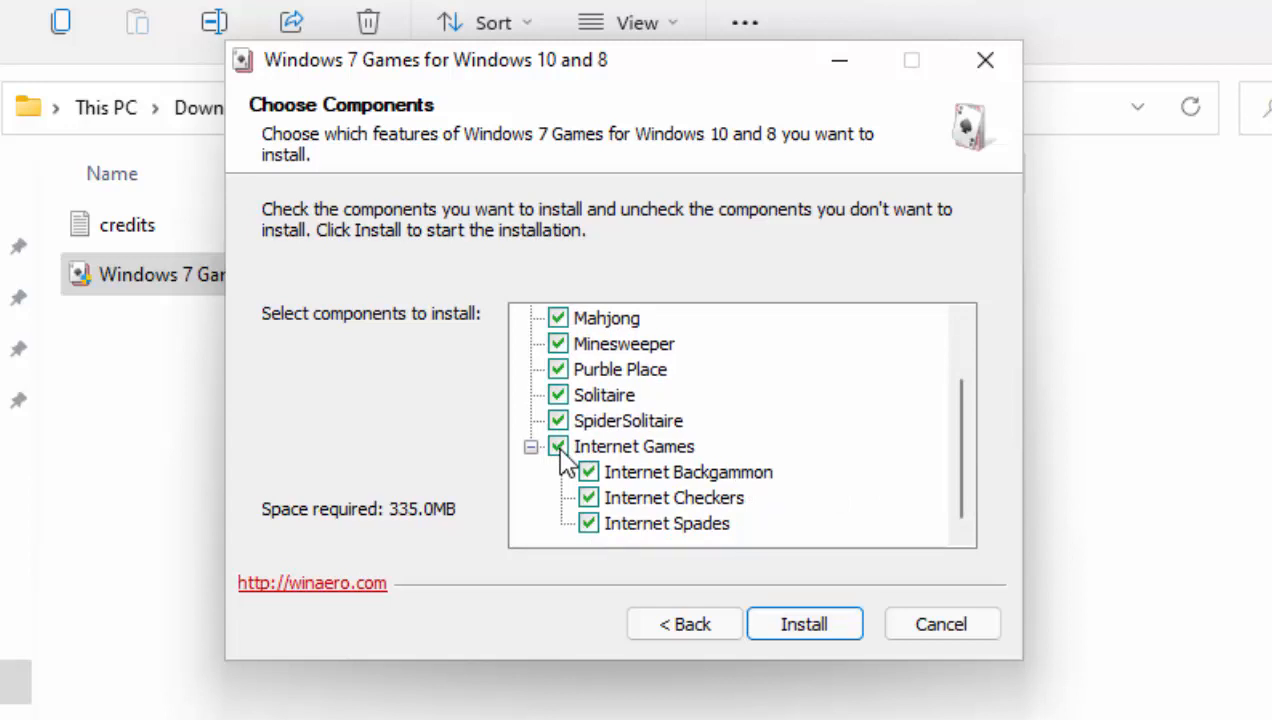
left_click(557, 446)
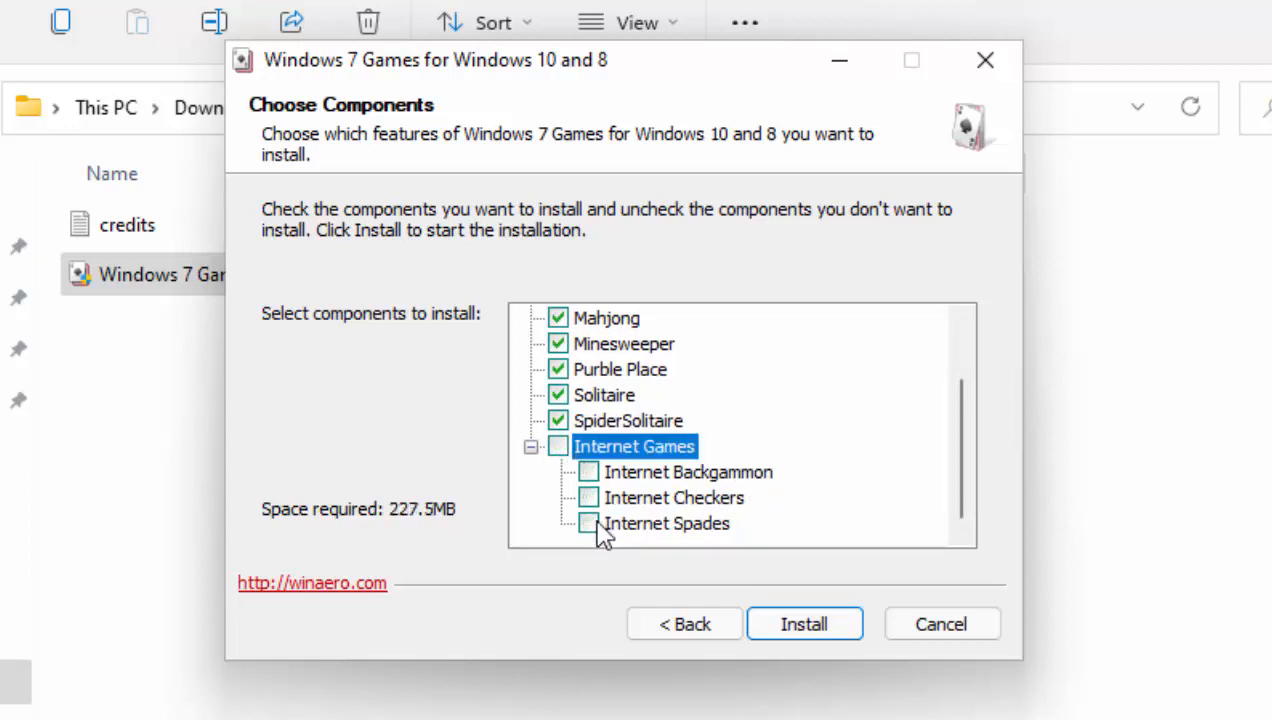
mouse_move(680, 503)
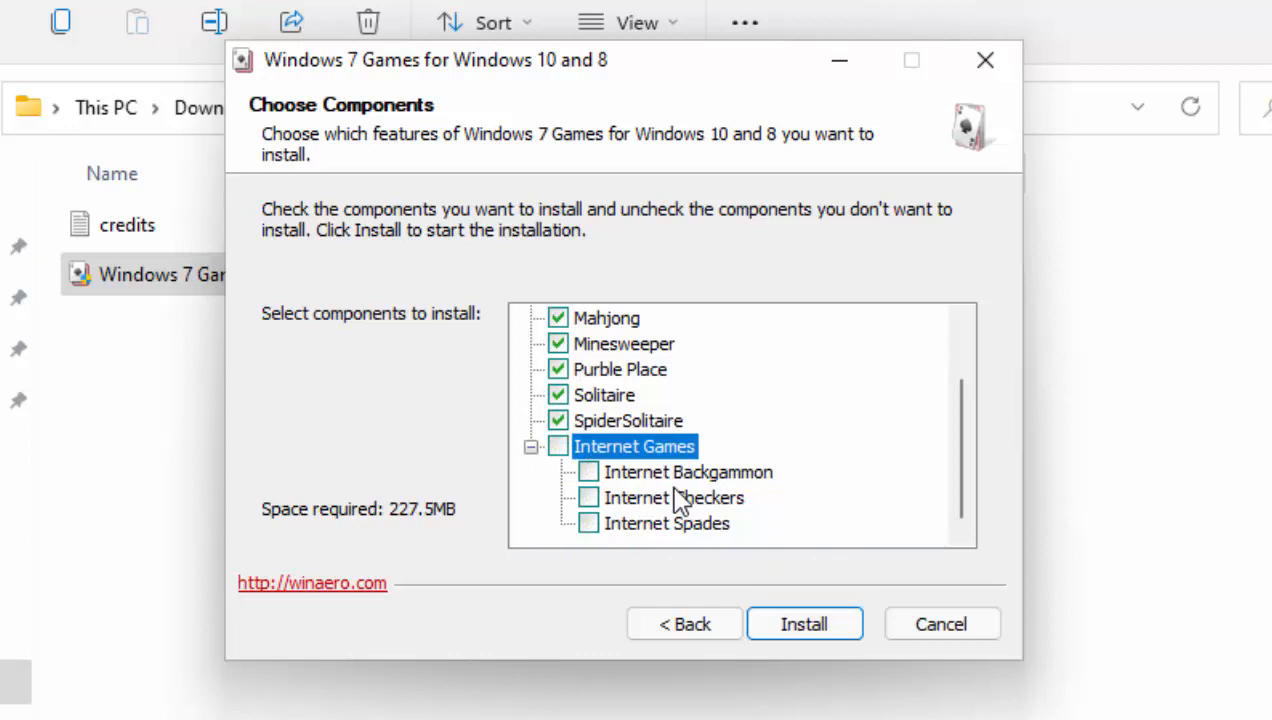
mouse_move(625, 540)
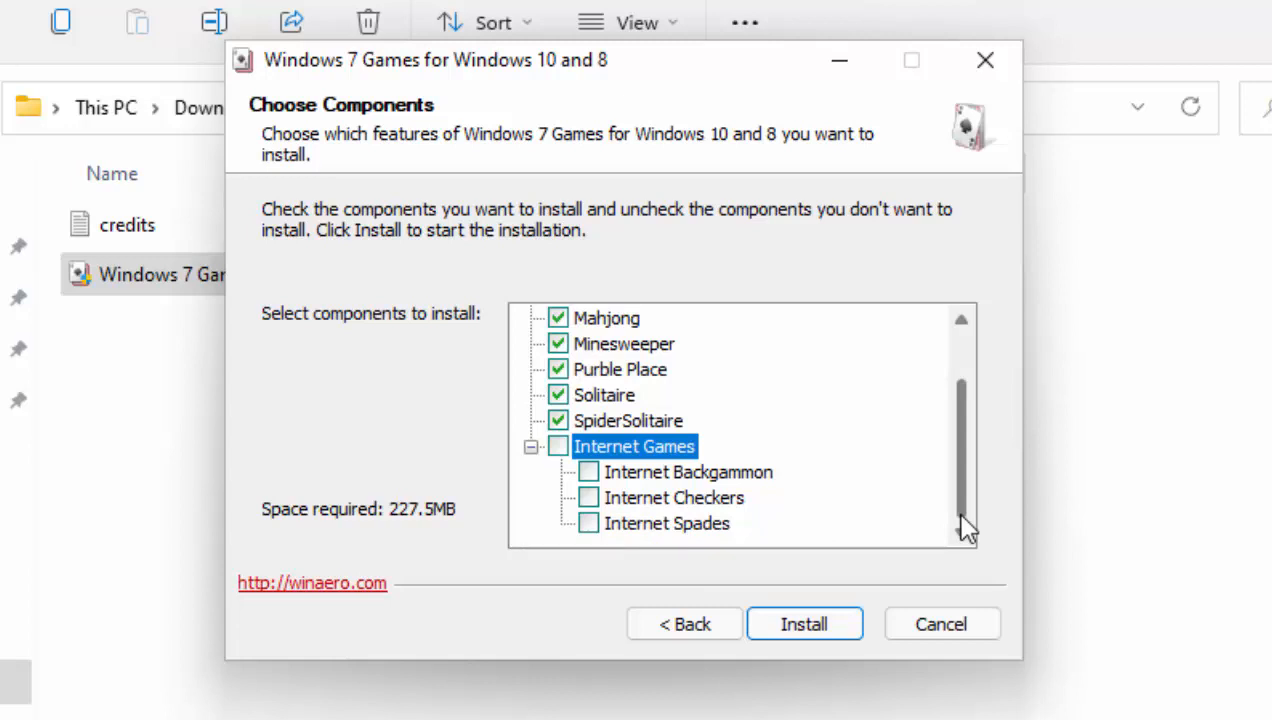
mouse_move(970, 477)
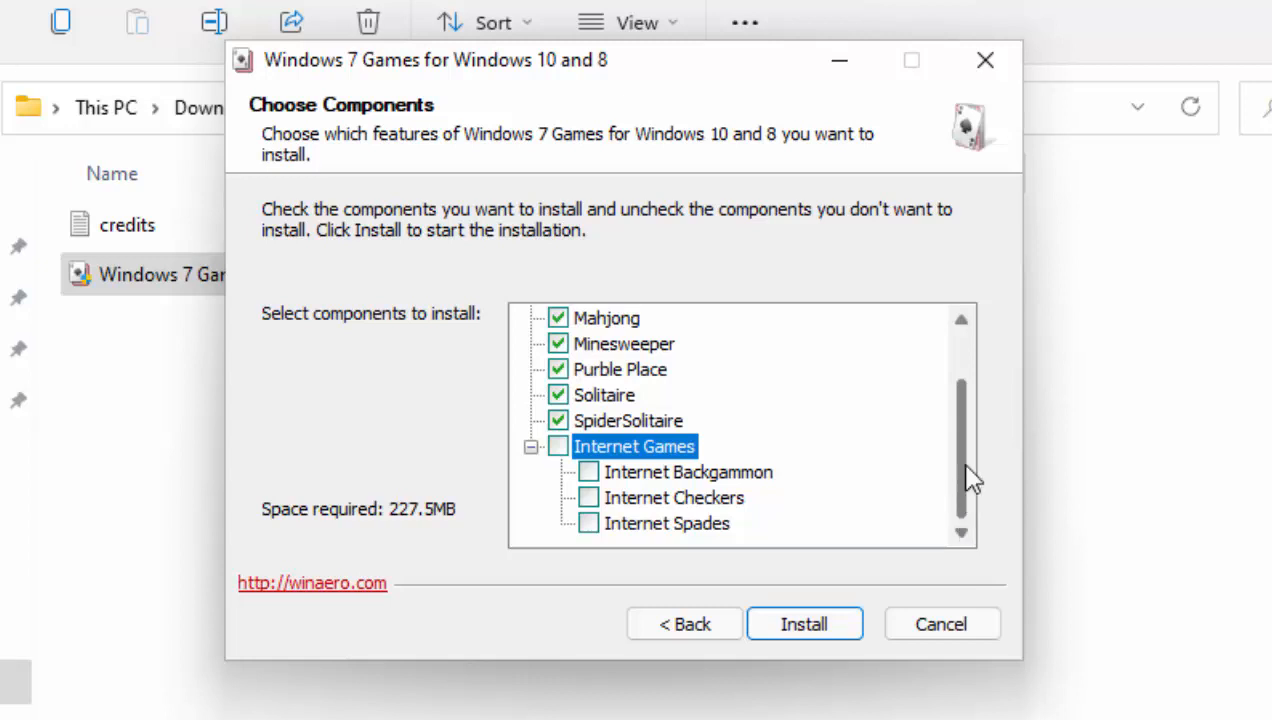
scroll("up", 3)
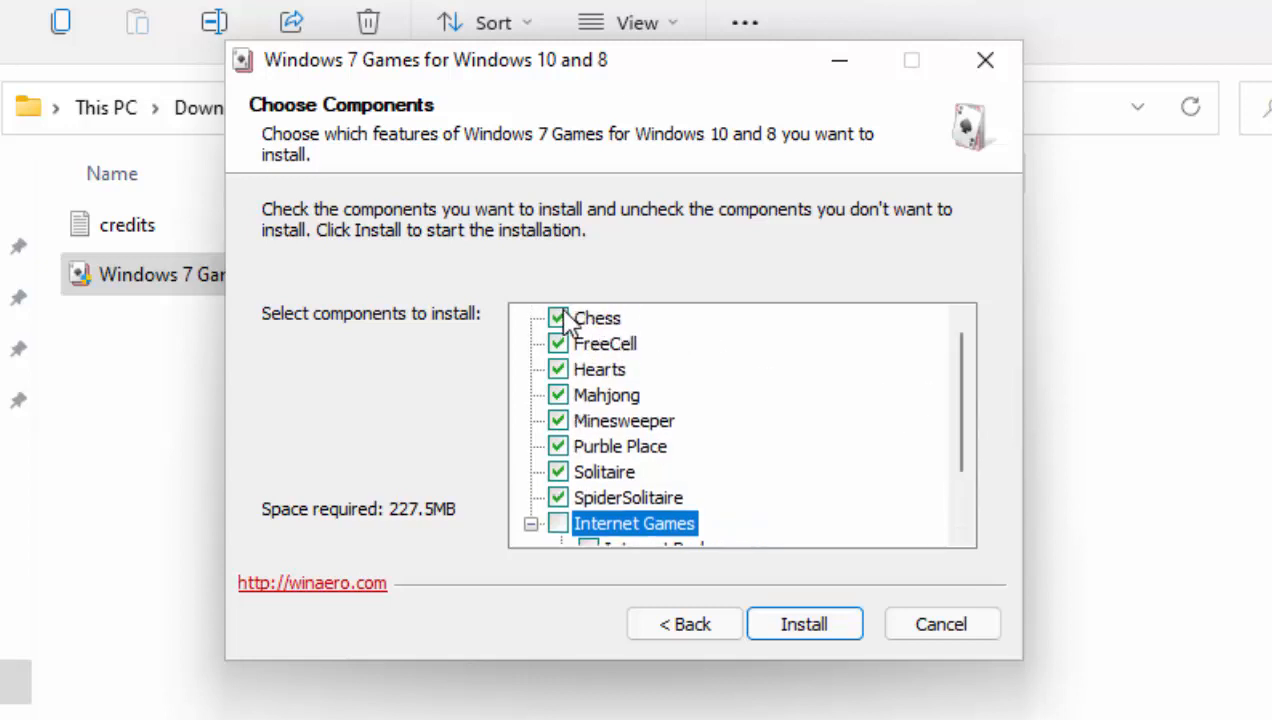
left_click(557, 318)
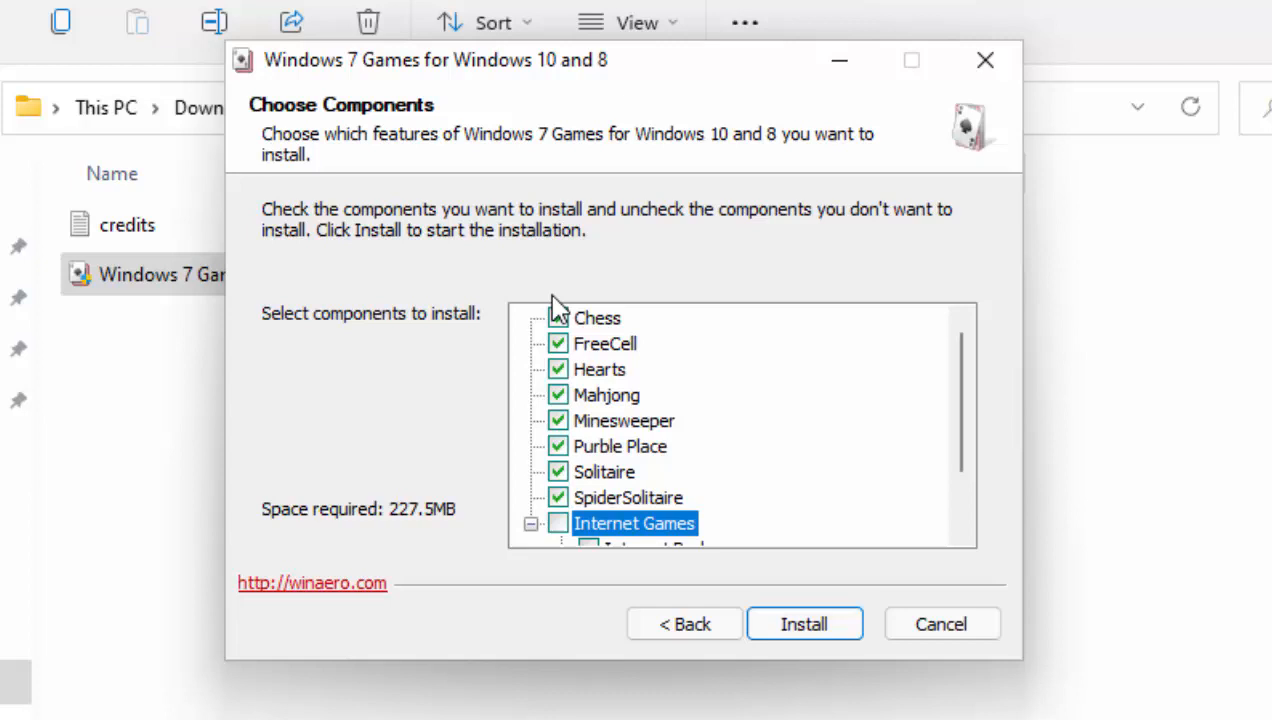
left_click(558, 317)
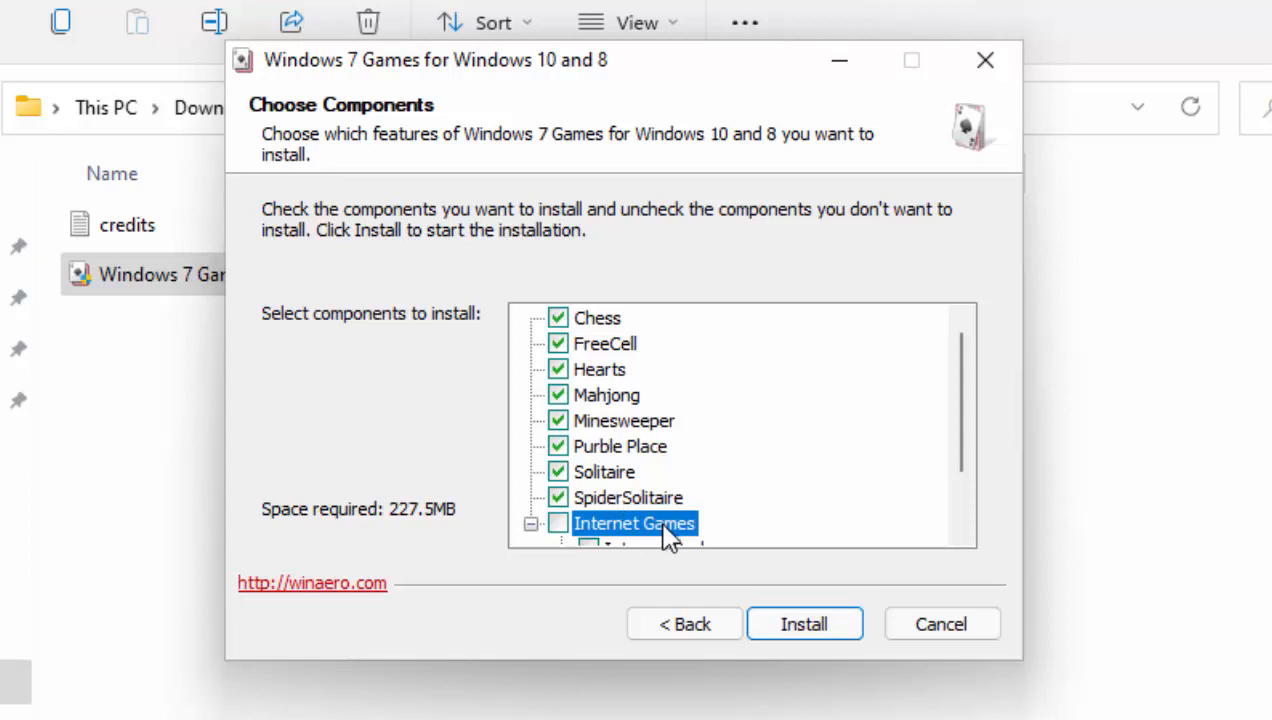
mouse_move(901, 668)
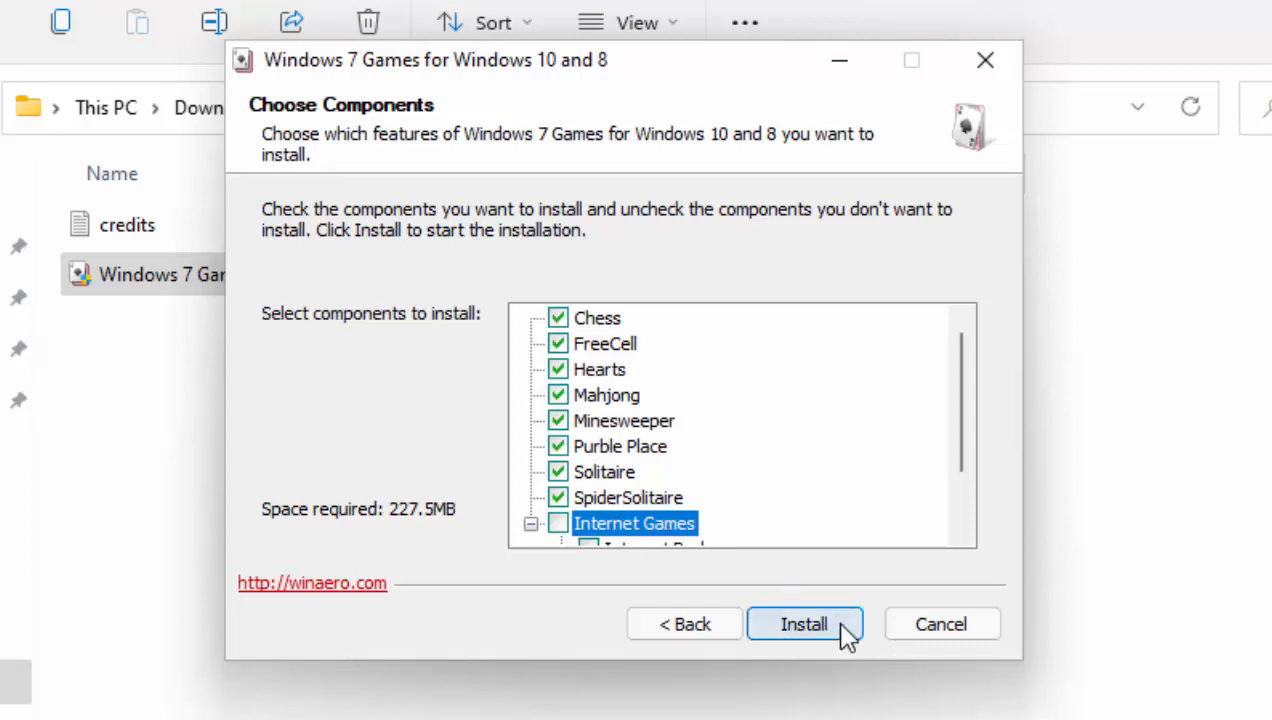
left_click(804, 624)
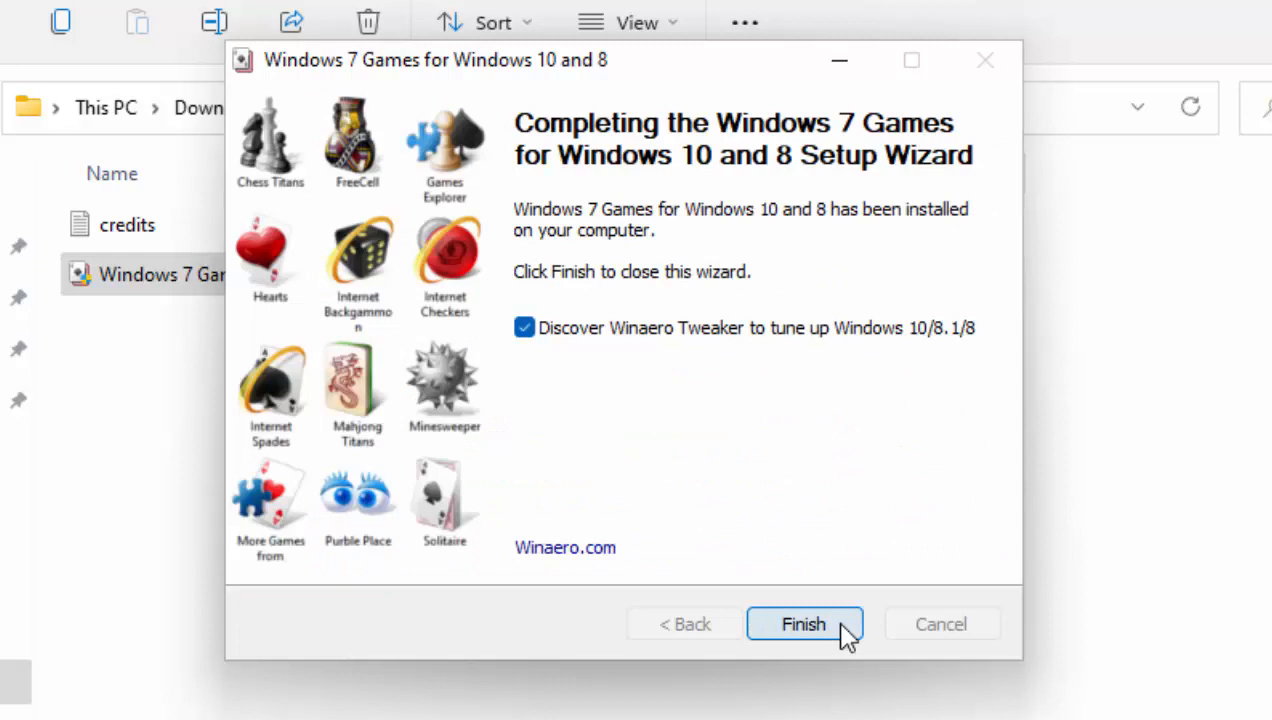
mouse_move(527, 340)
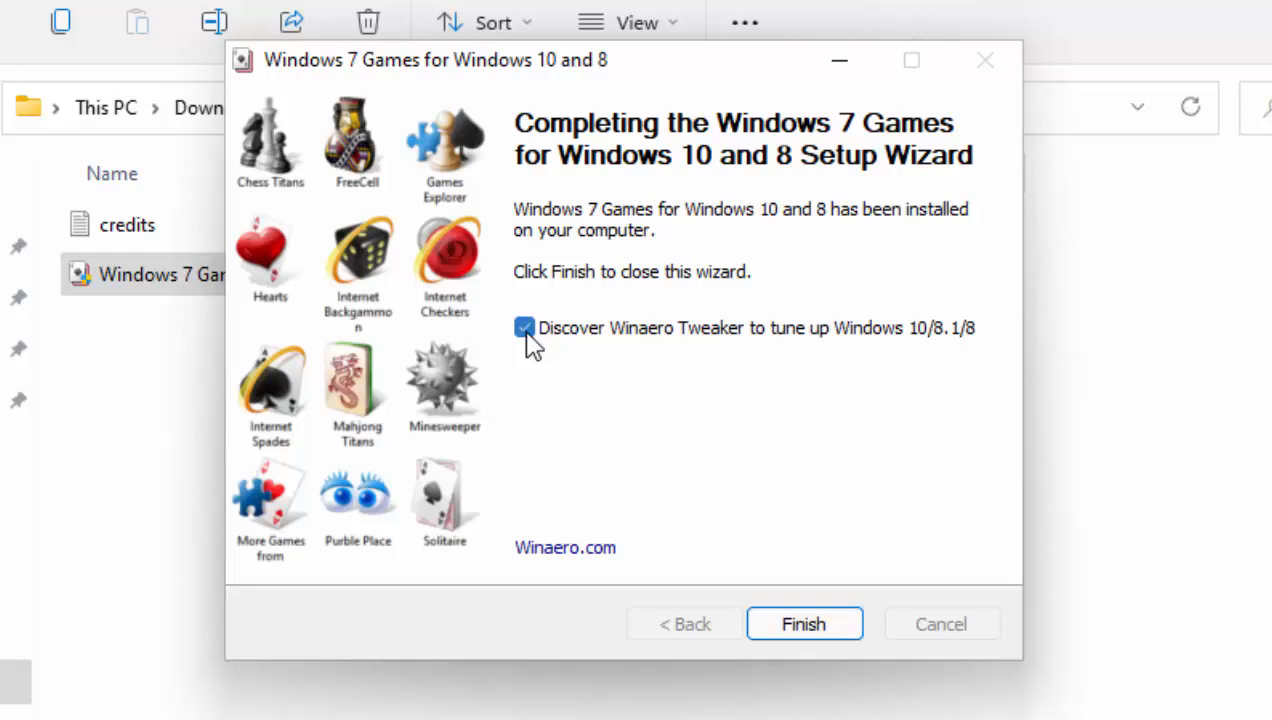
Step: Uncheck Discover Winaero Tweaker and finish the setup wizard
left_click(524, 328)
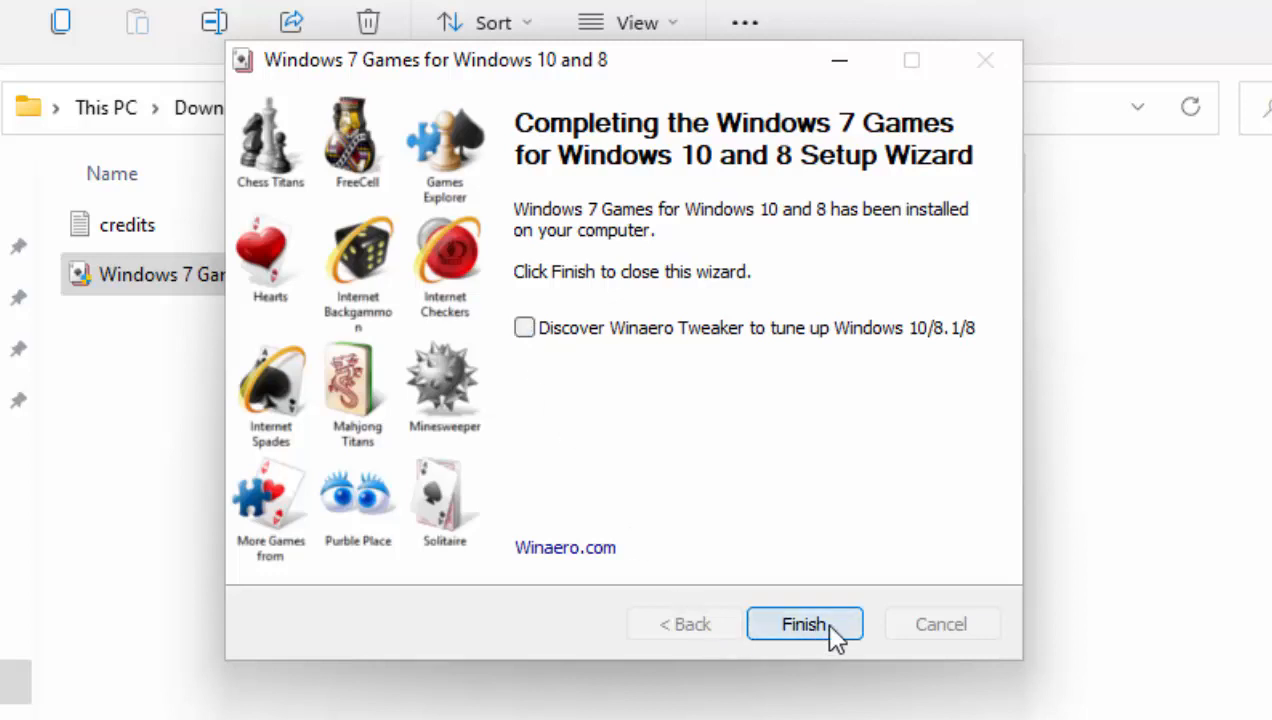
left_click(804, 624)
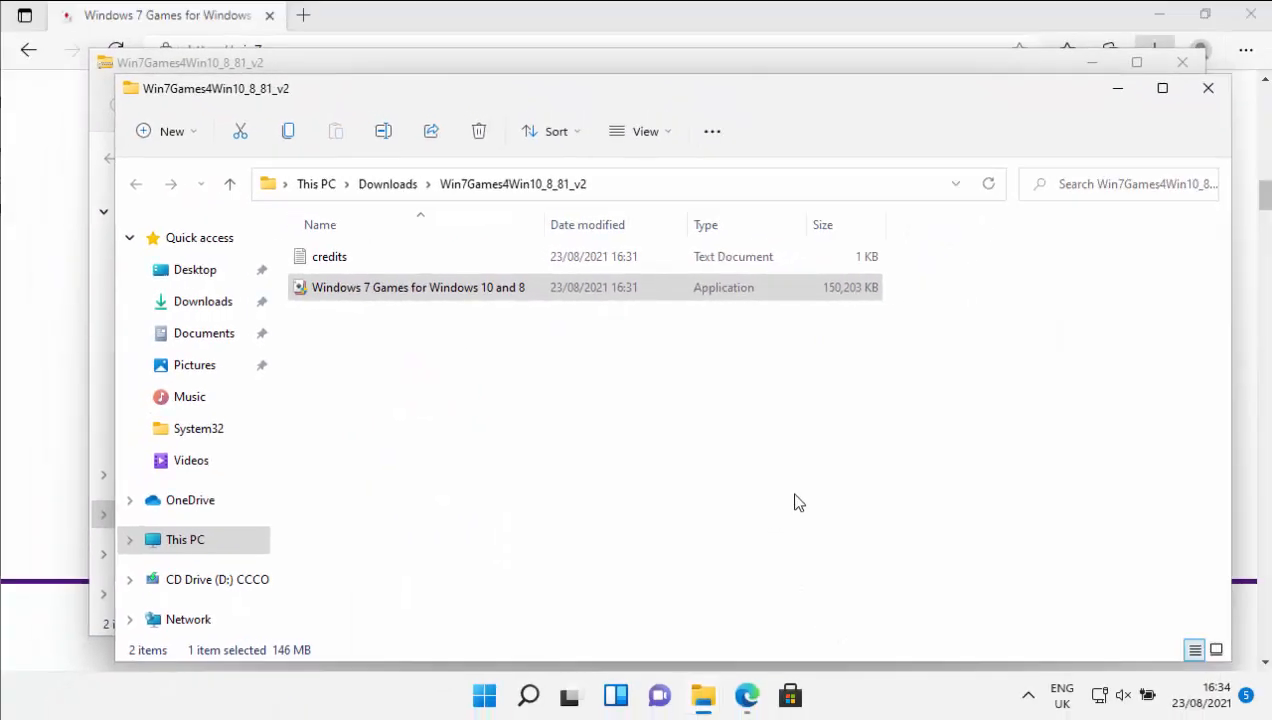
mouse_move(1208, 88)
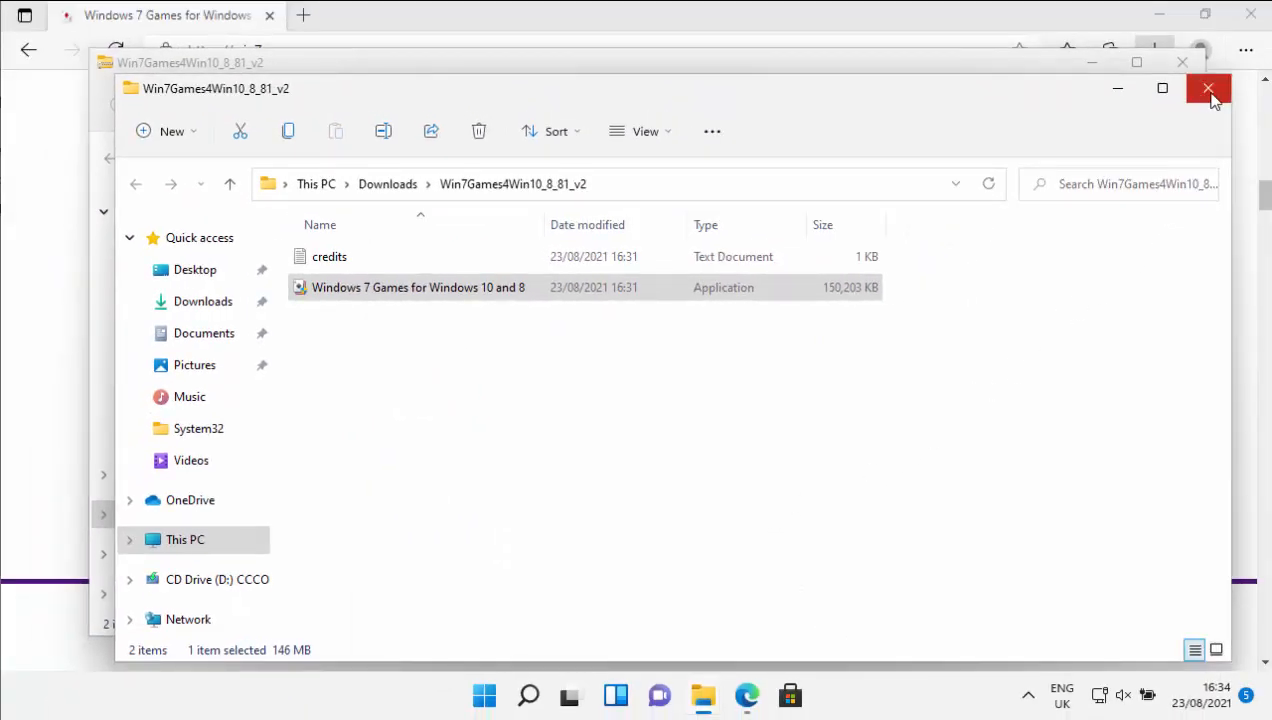
mouse_move(1209, 88)
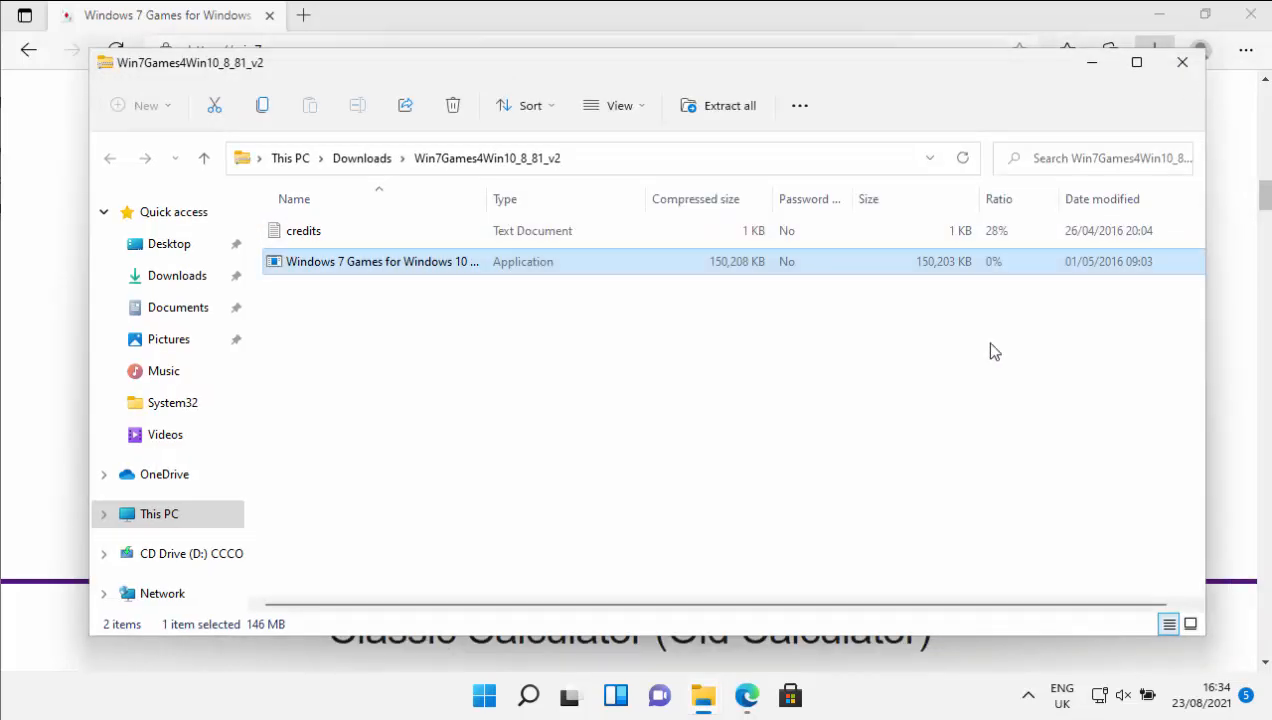
mouse_move(1189, 89)
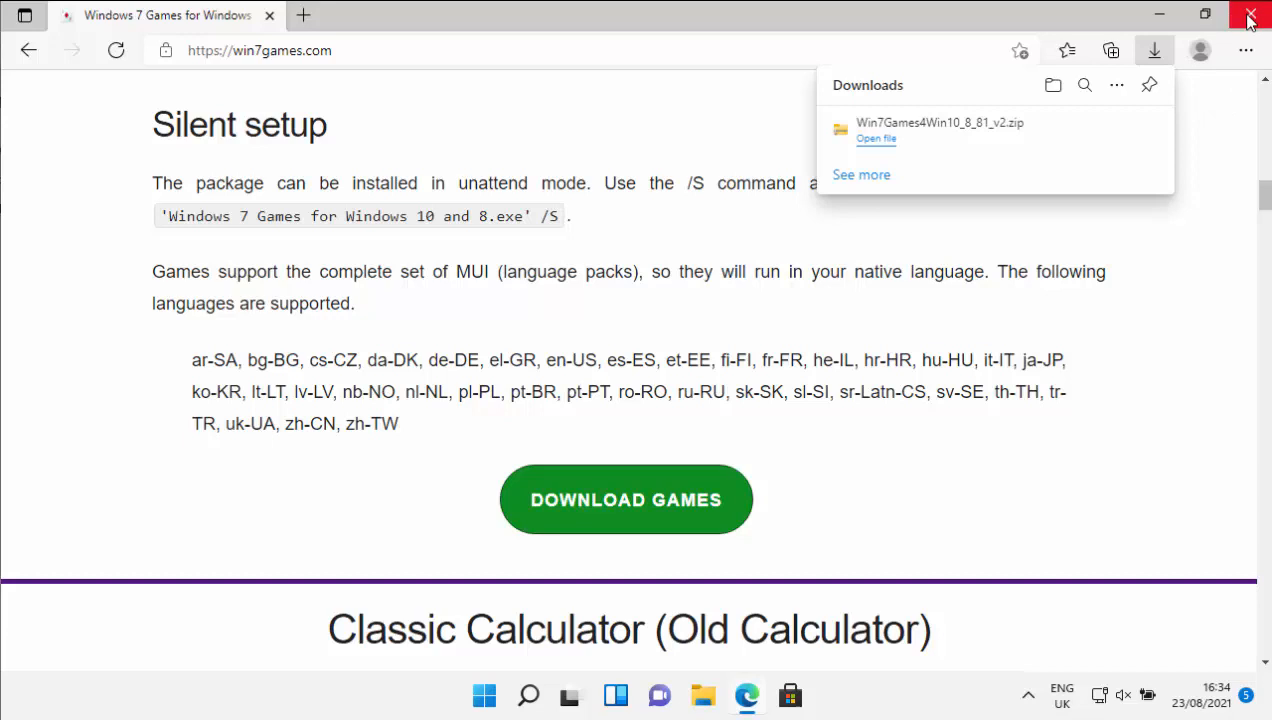
mouse_move(1251, 18)
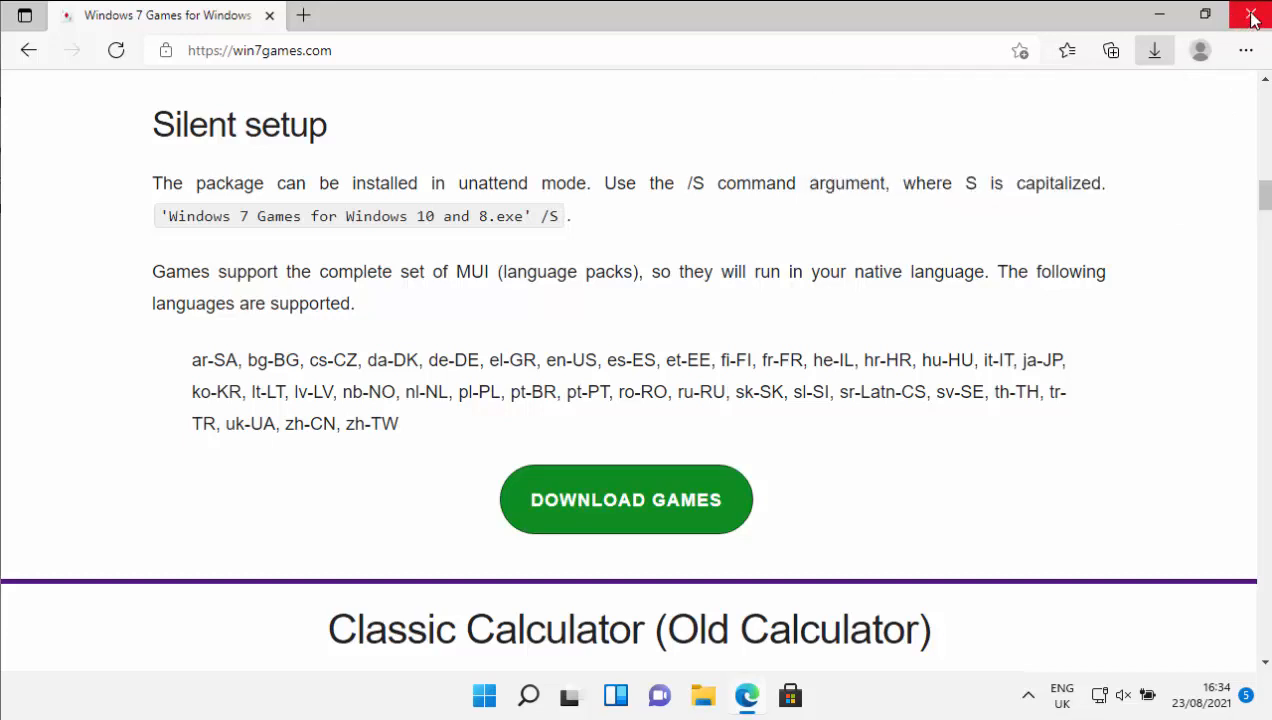
Step: Close the Microsoft Edge browser window to leave only the desktop
left_click(1252, 18)
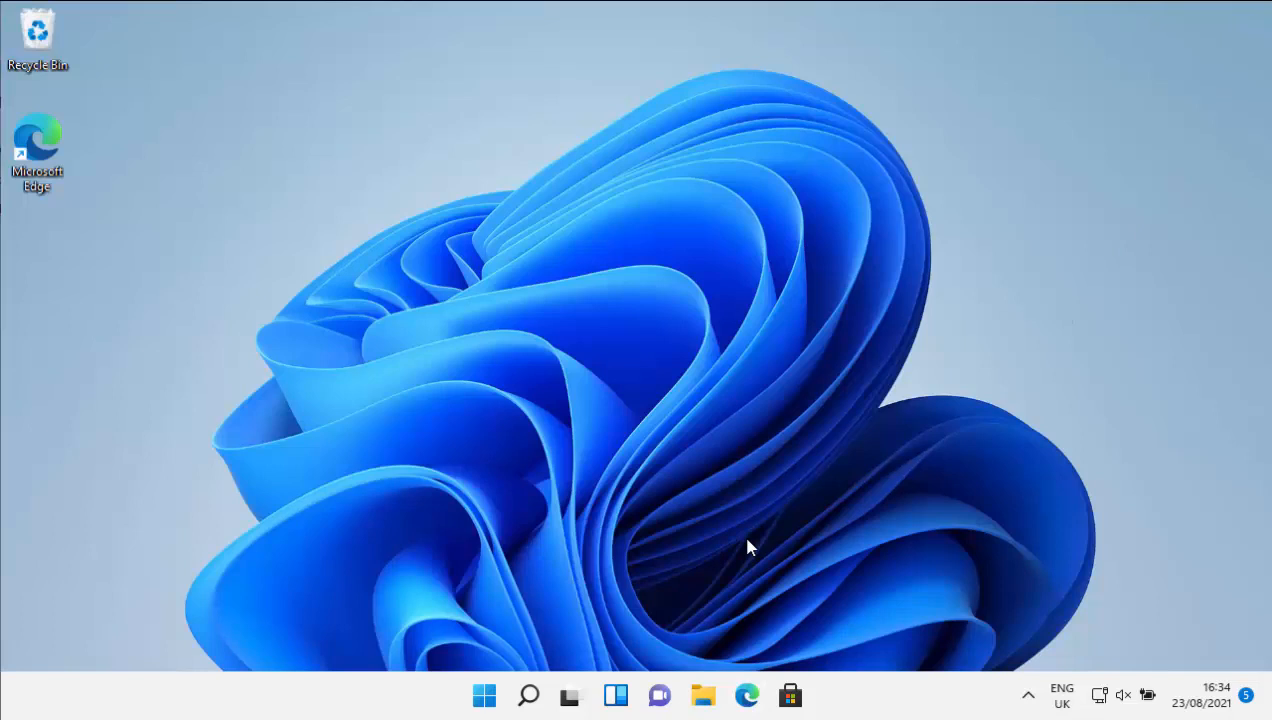
mouse_move(752, 578)
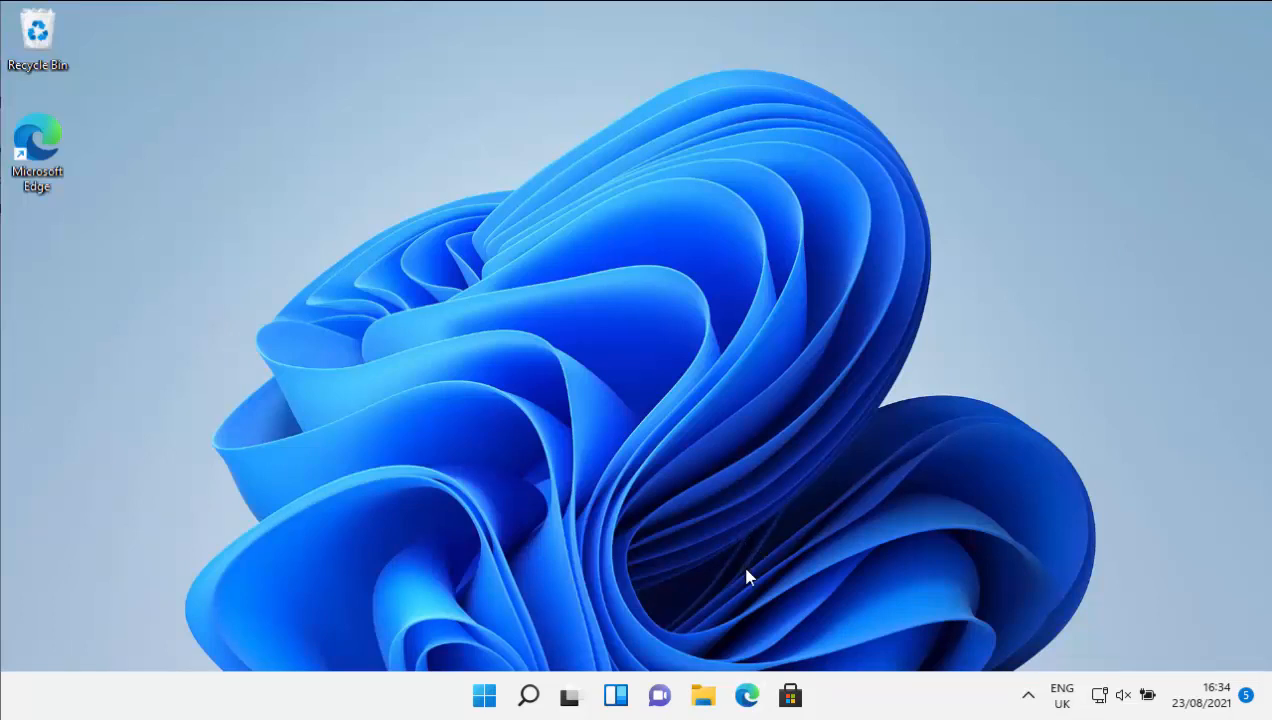
mouse_move(703, 695)
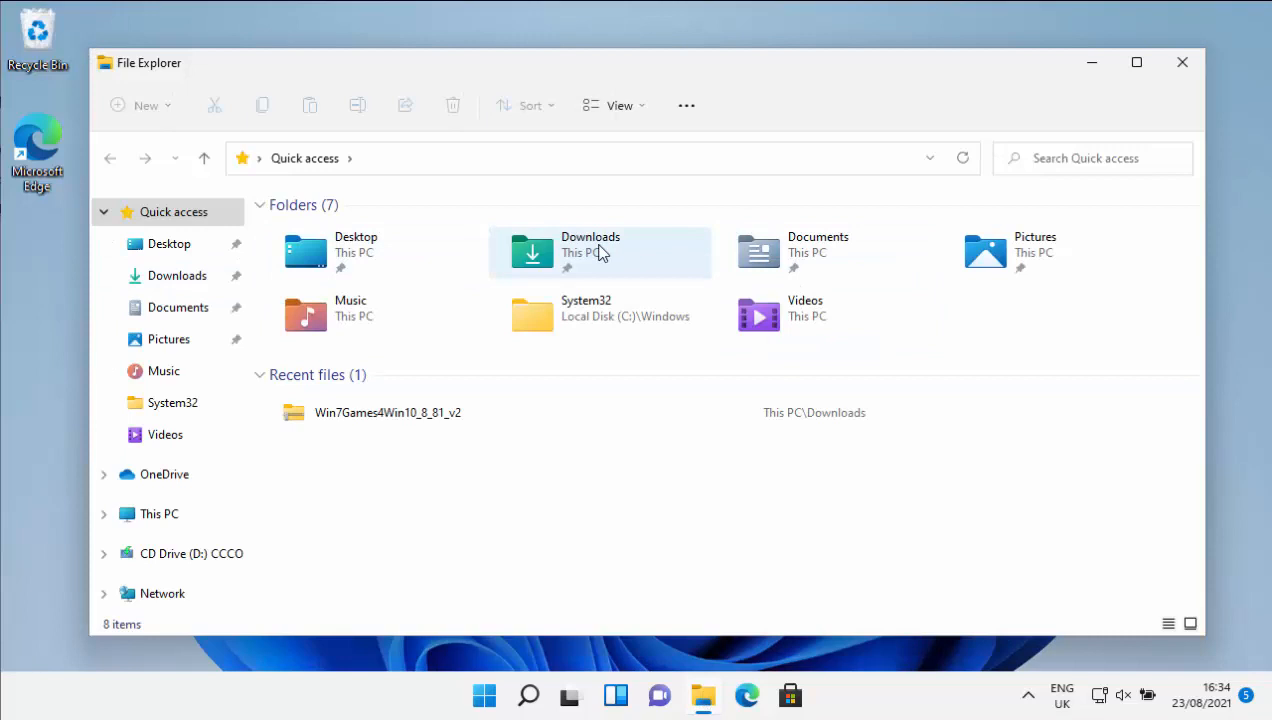
mouse_move(167, 275)
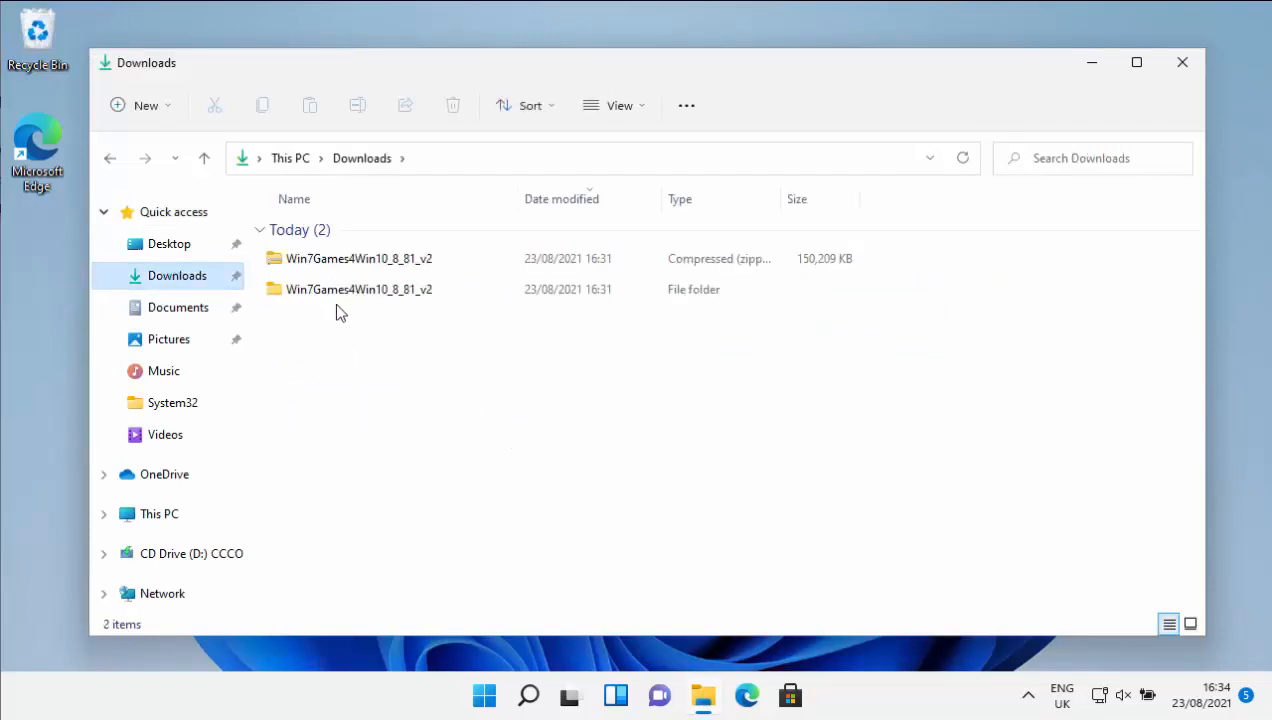
Step: Delete the extracted Win7Games4Win10_8_81_v2 folder and its zip from Downloads
left_click(358, 289)
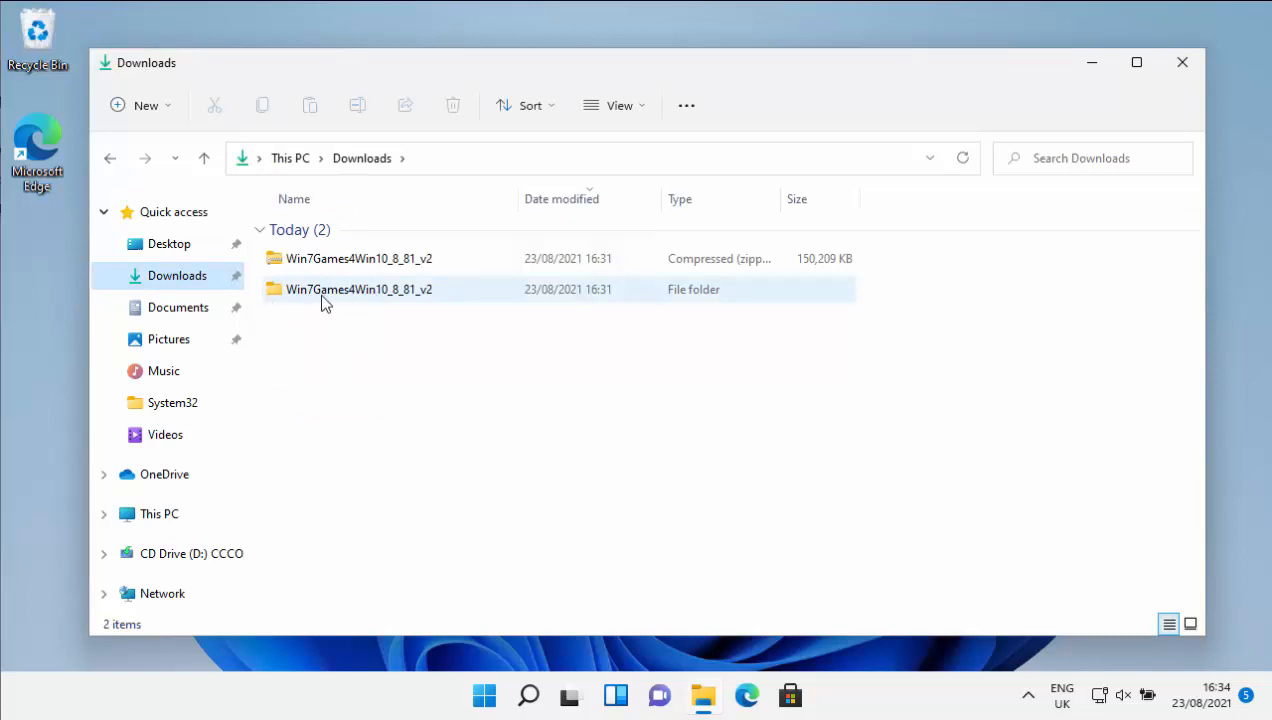
mouse_move(358, 289)
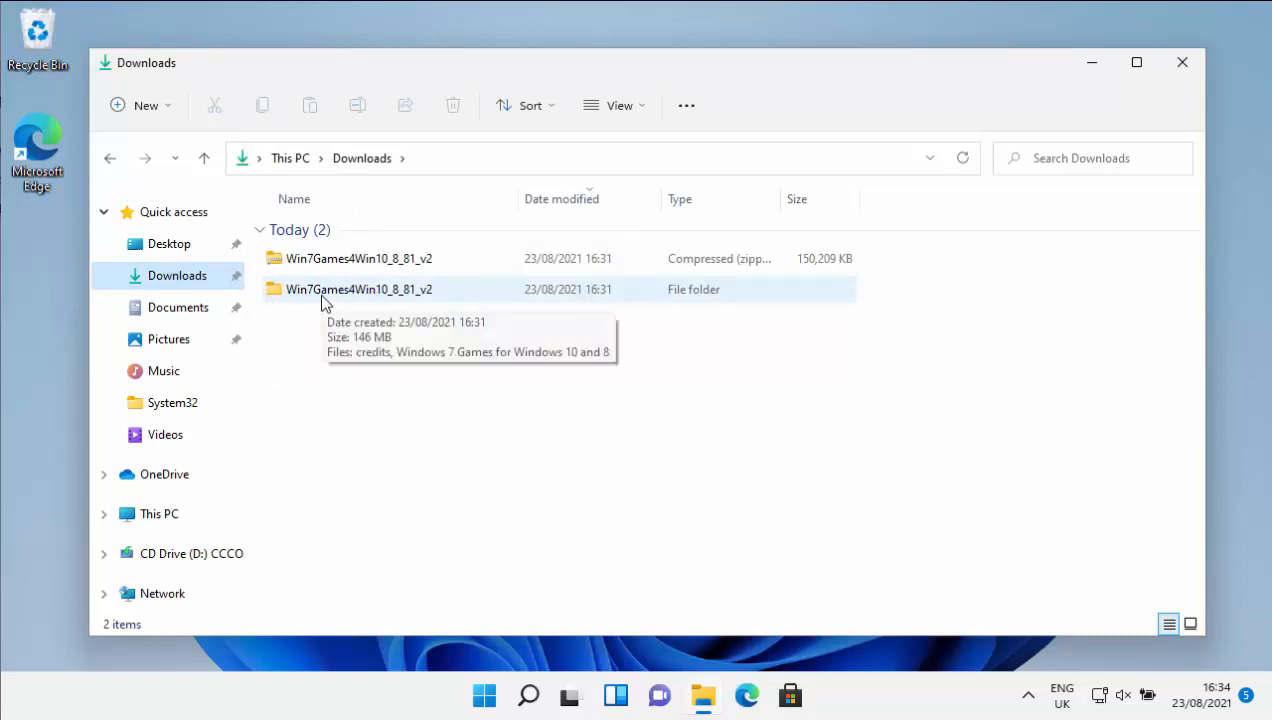
mouse_move(333, 300)
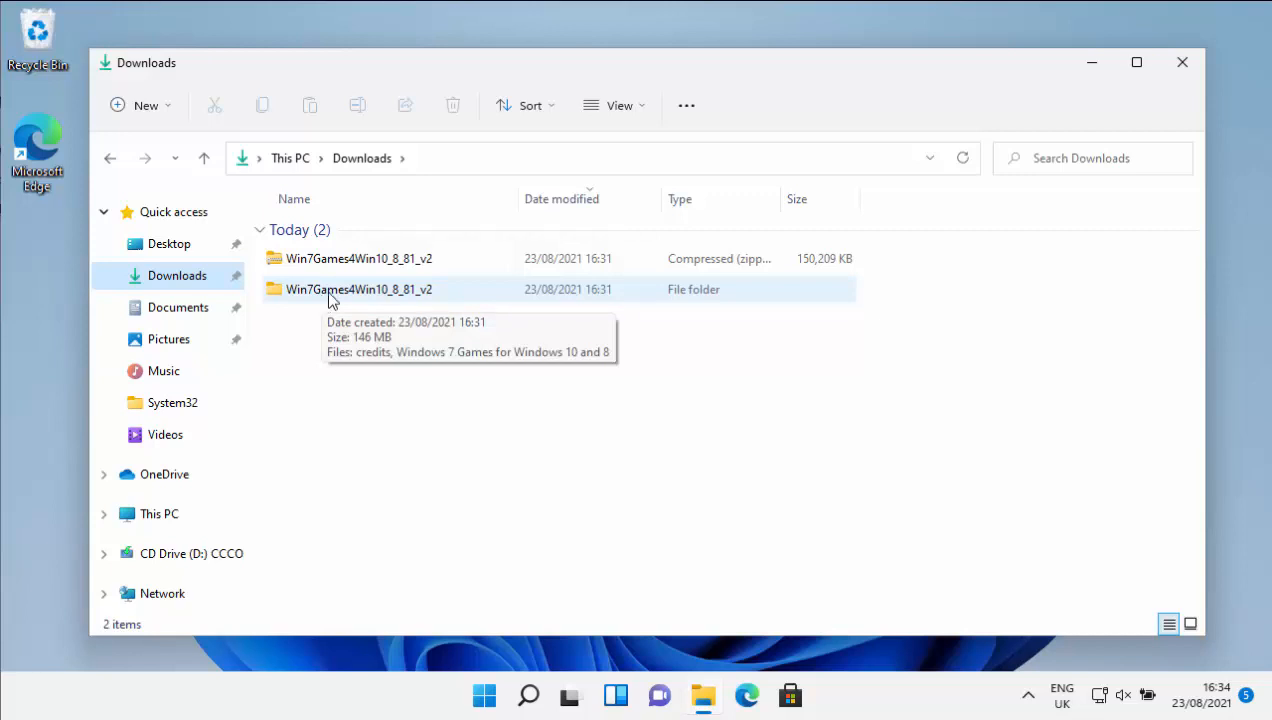
left_click(358, 289)
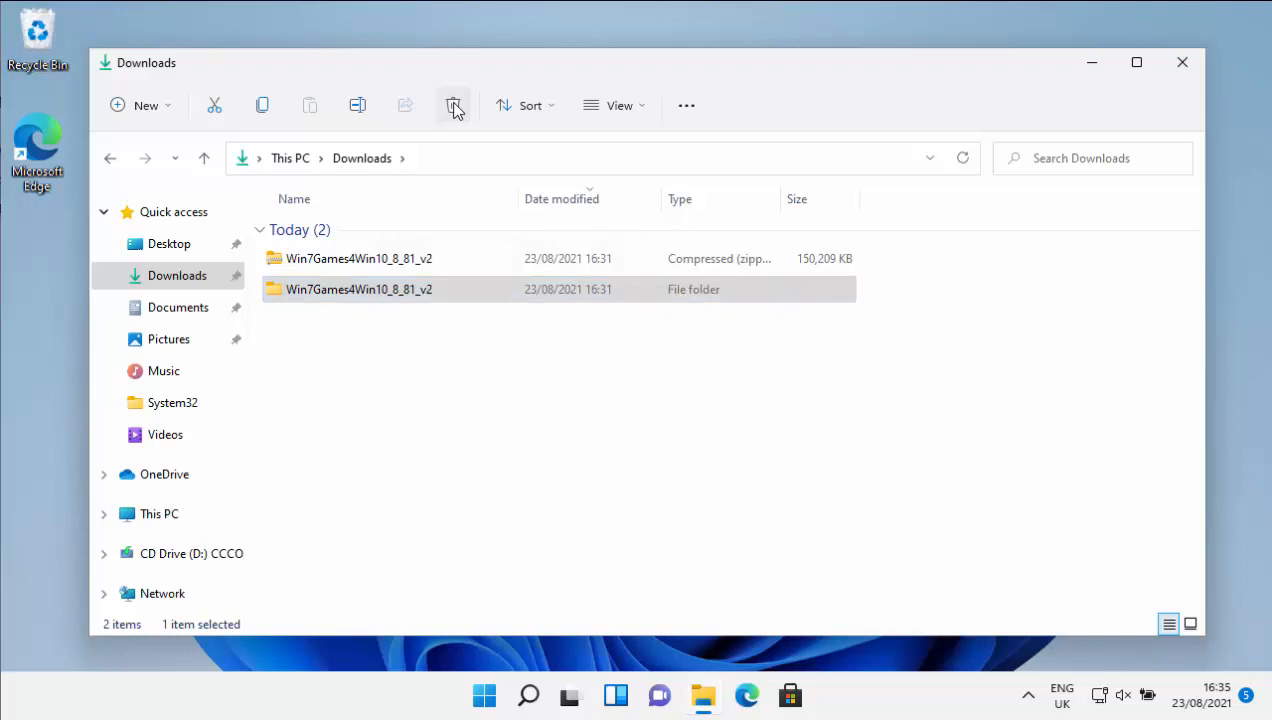
left_click(452, 105)
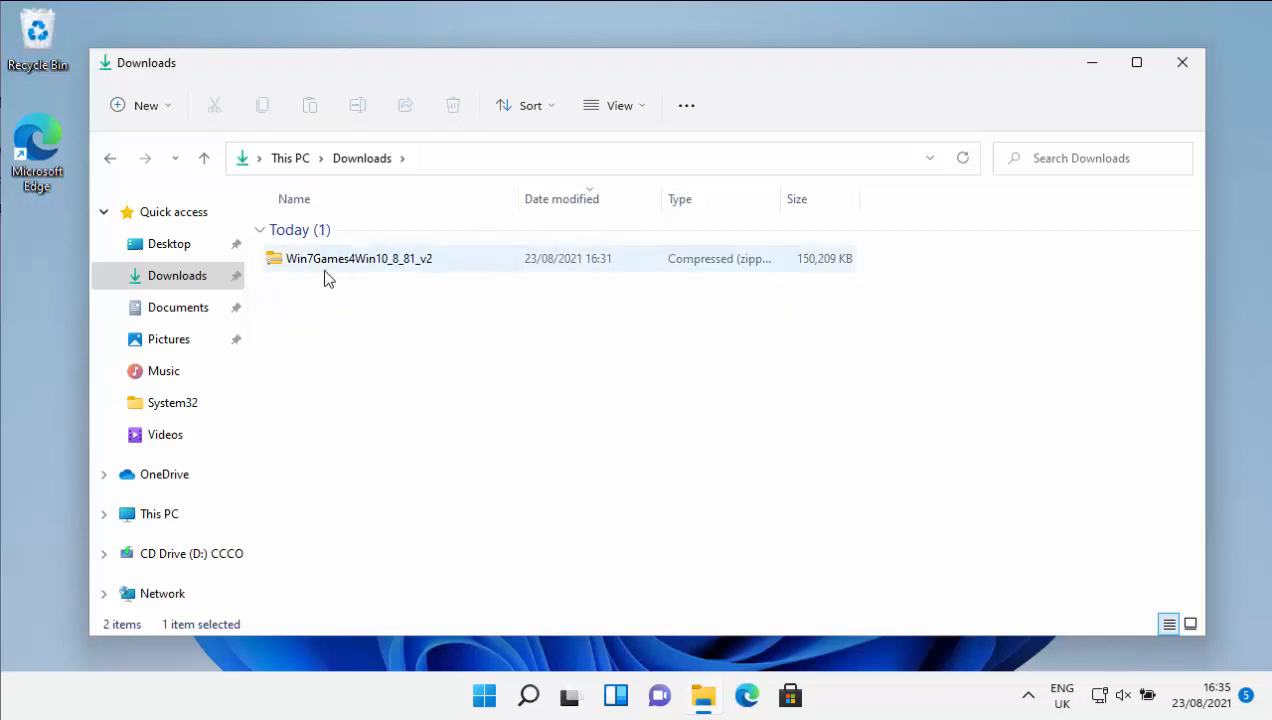
mouse_move(305, 262)
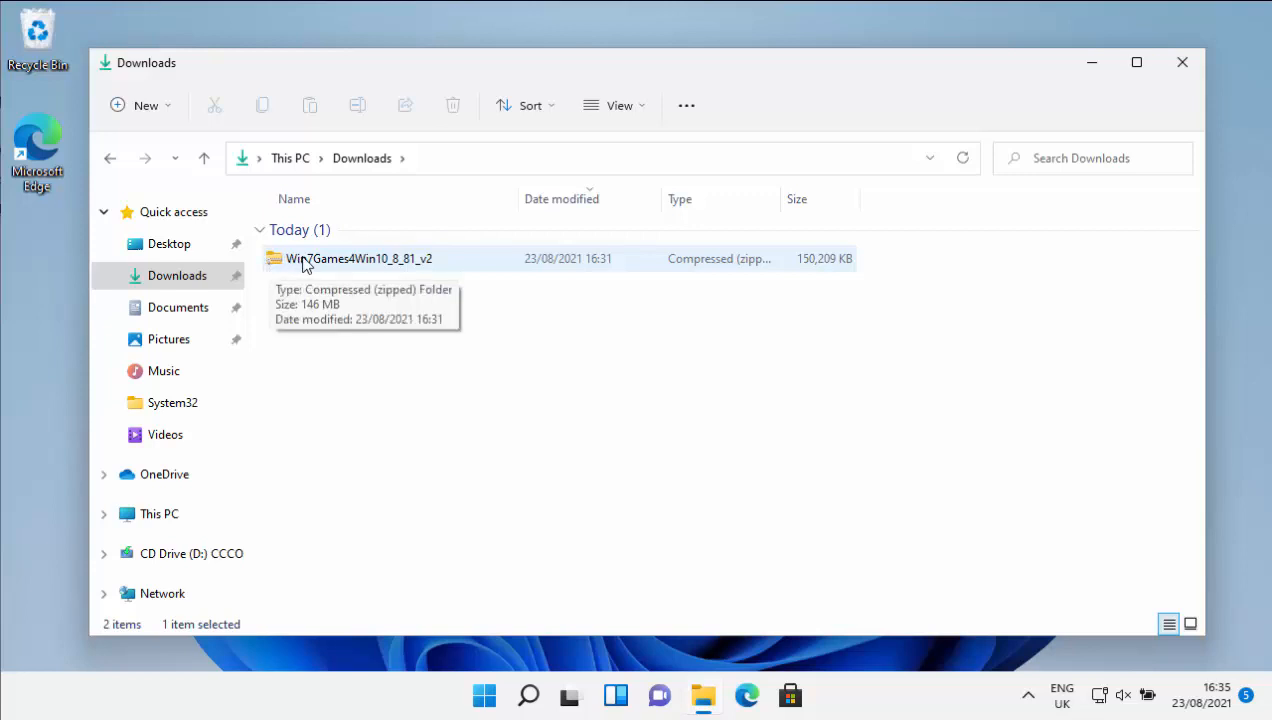
left_click(359, 258)
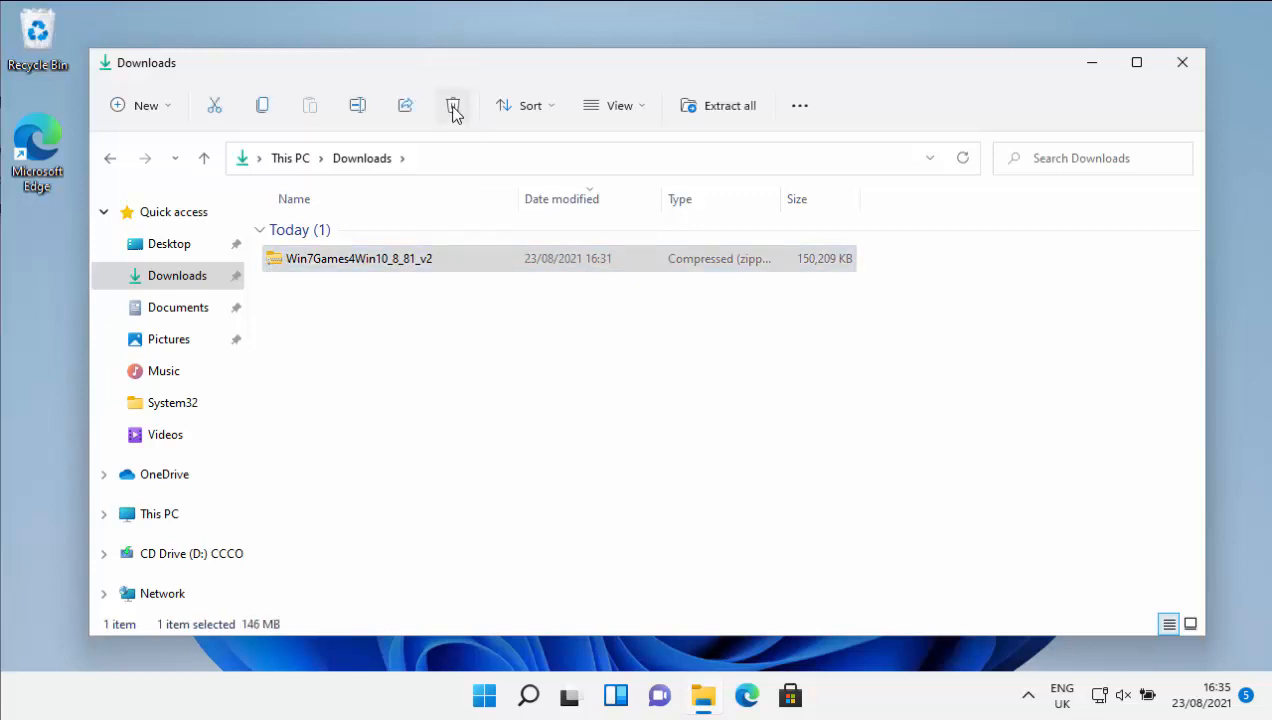
left_click(453, 105)
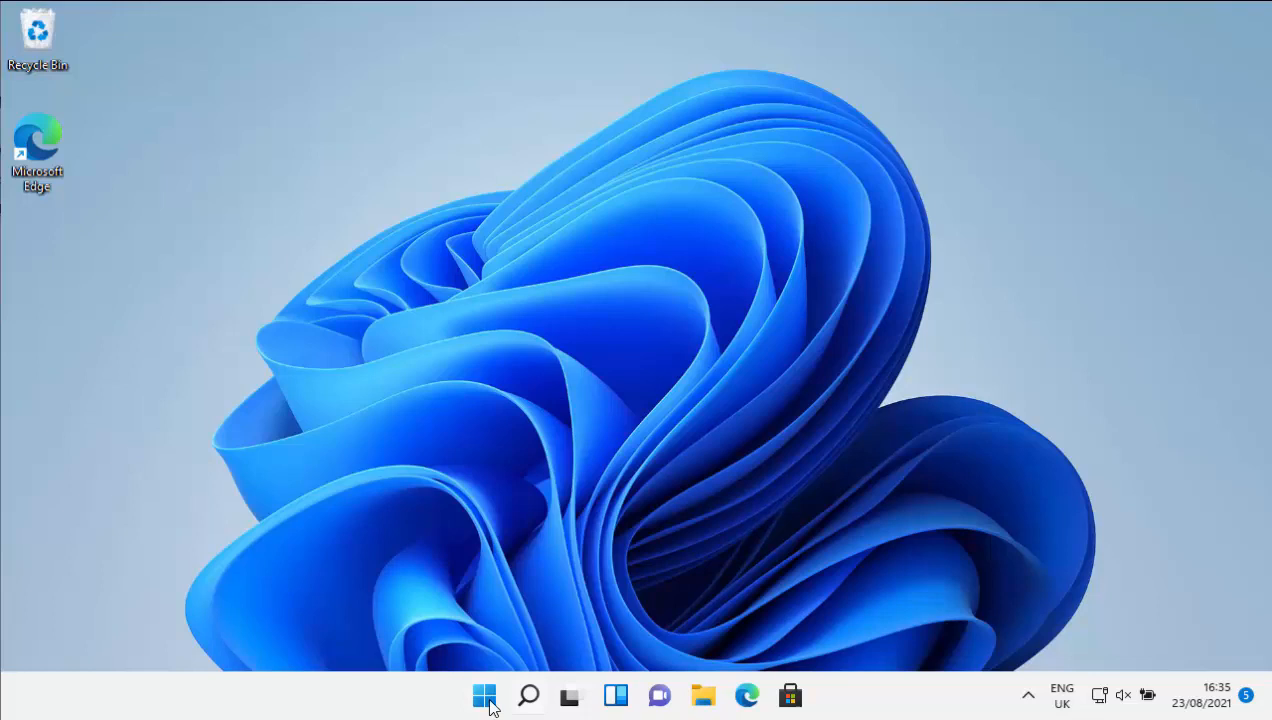
left_click(484, 695)
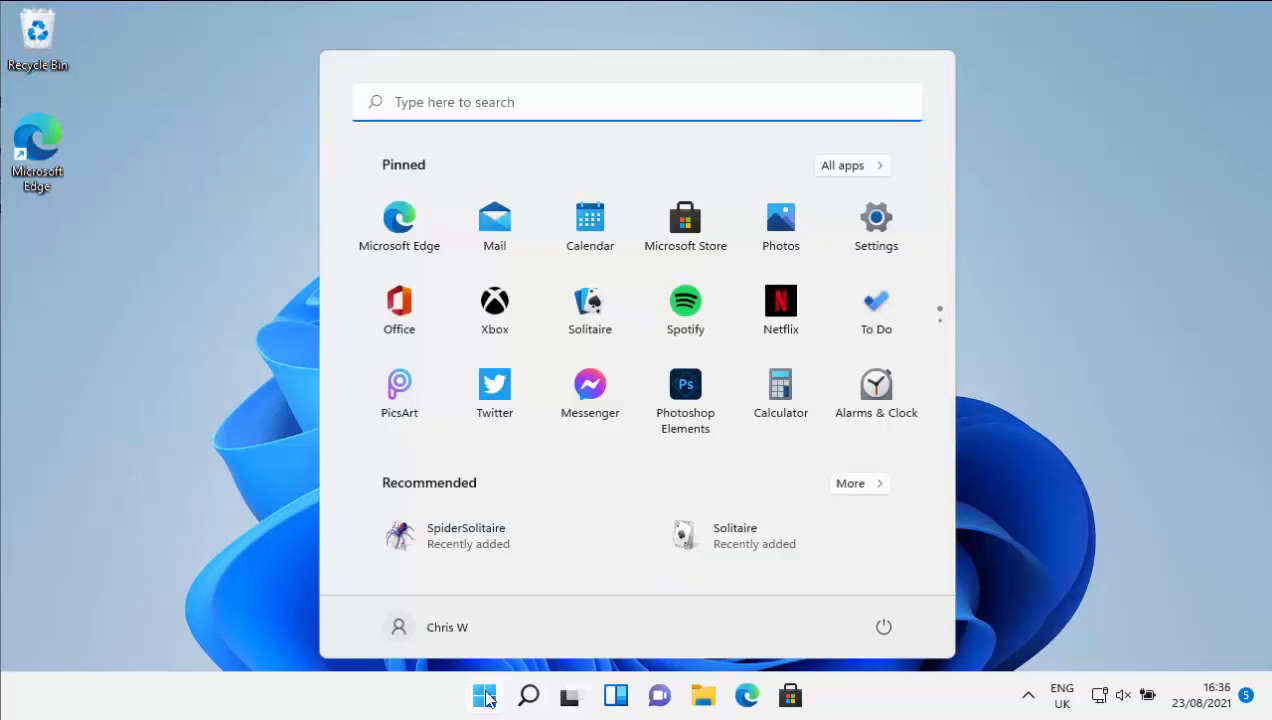
type("solitaire")
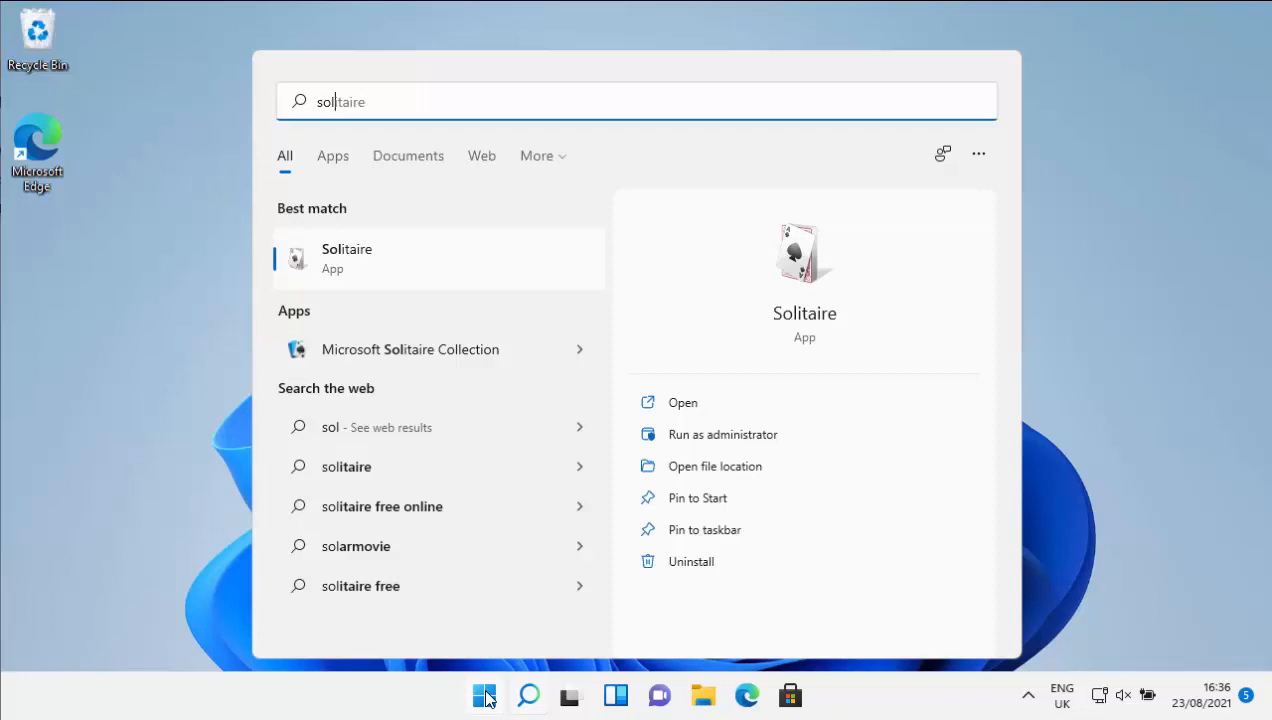
mouse_move(297, 311)
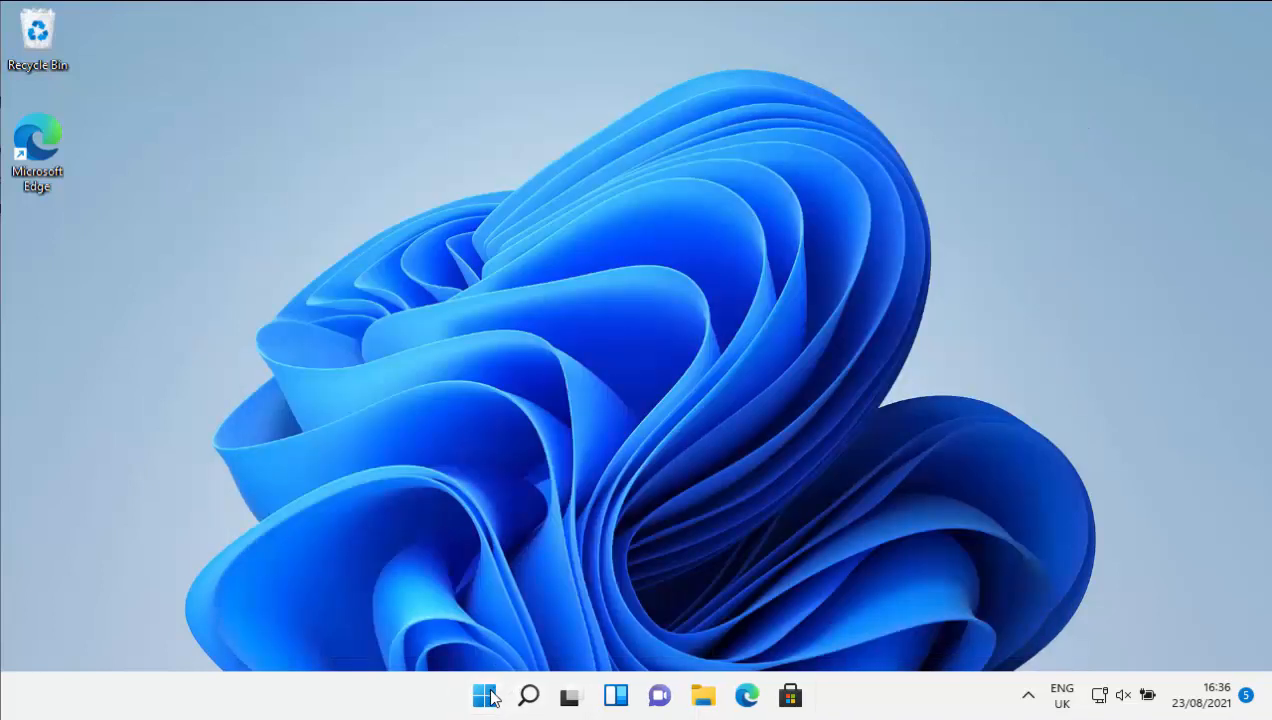
Step: Search the Start menu for 'mahjong' to launch Mahjong Titans
left_click(485, 695)
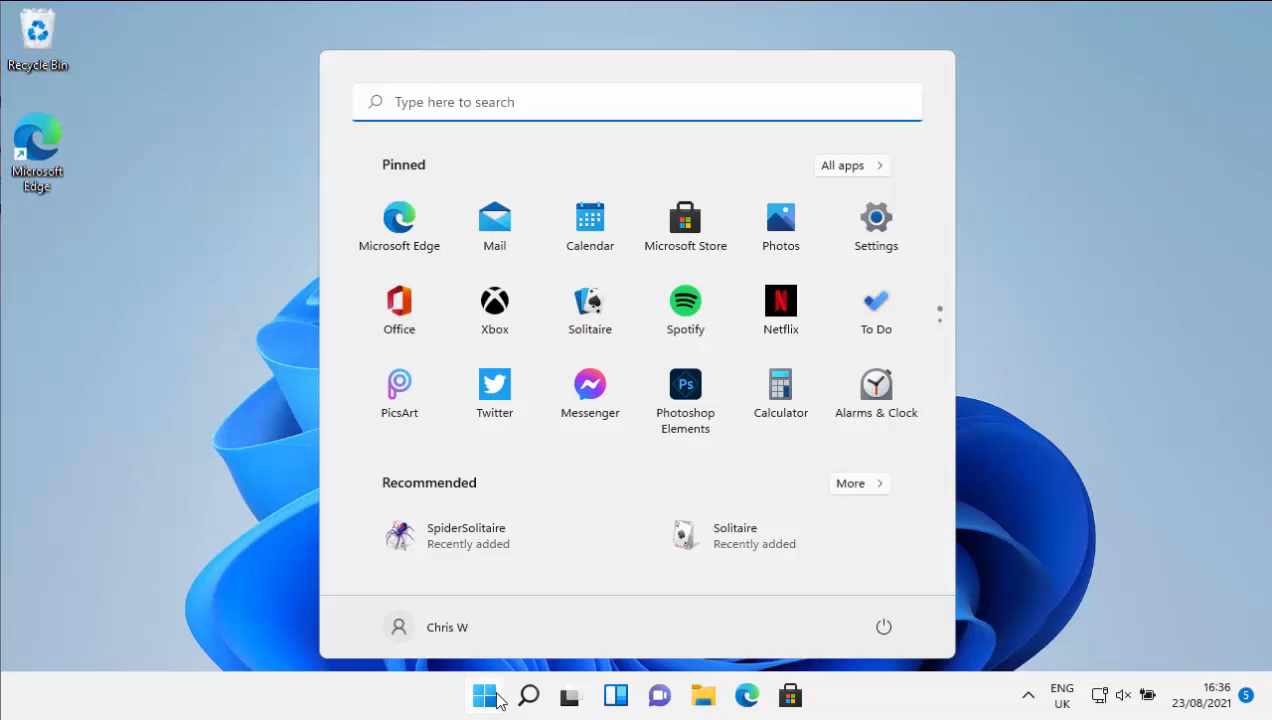
type("mahjong")
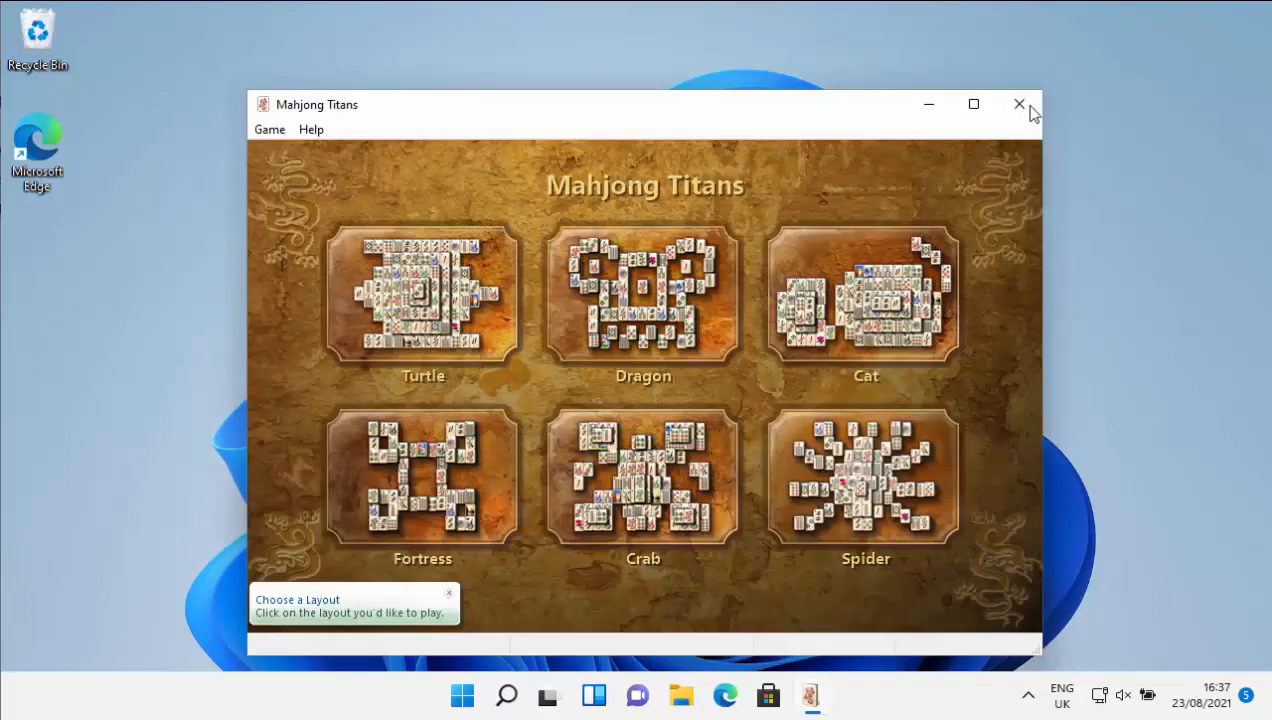
mouse_move(1019, 104)
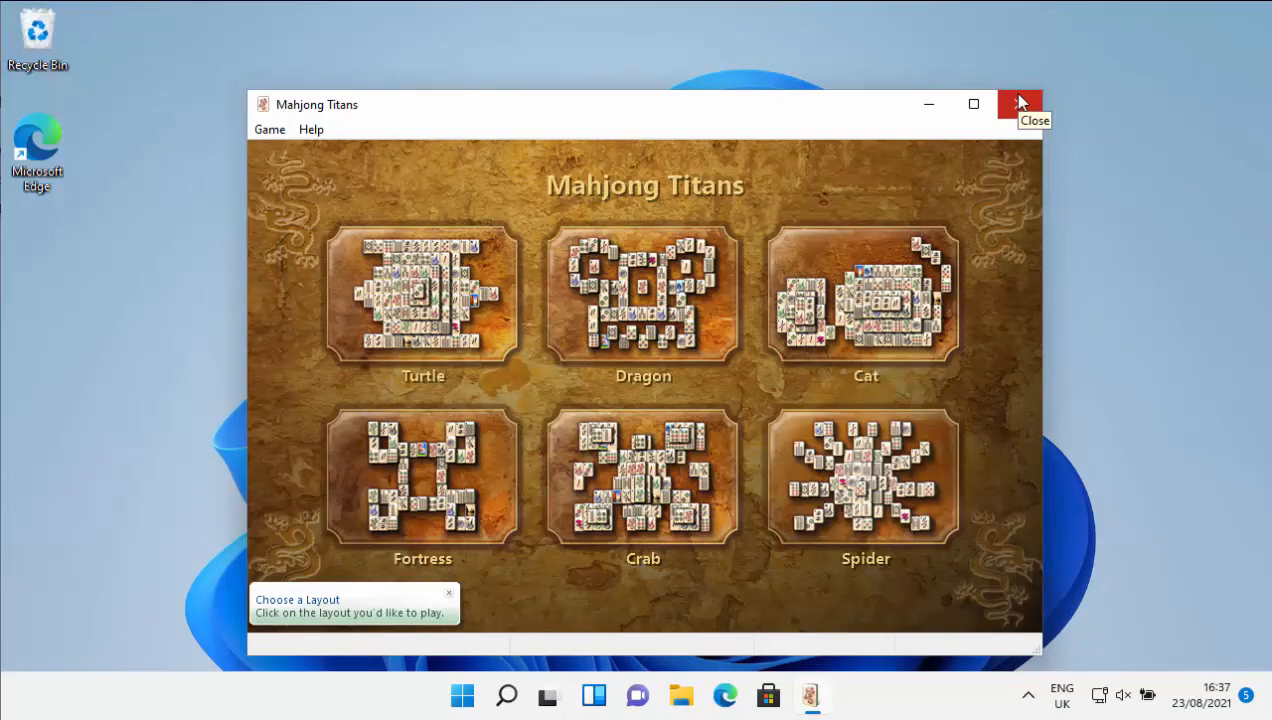
mouse_move(1019, 104)
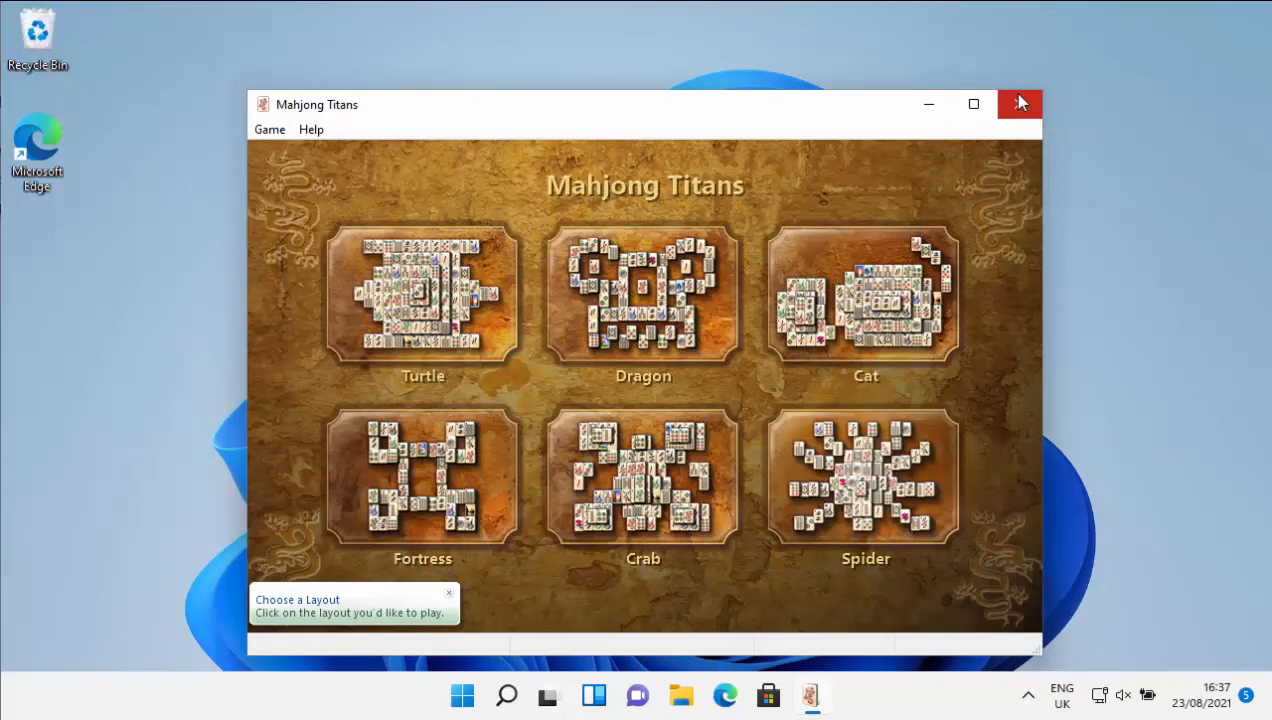